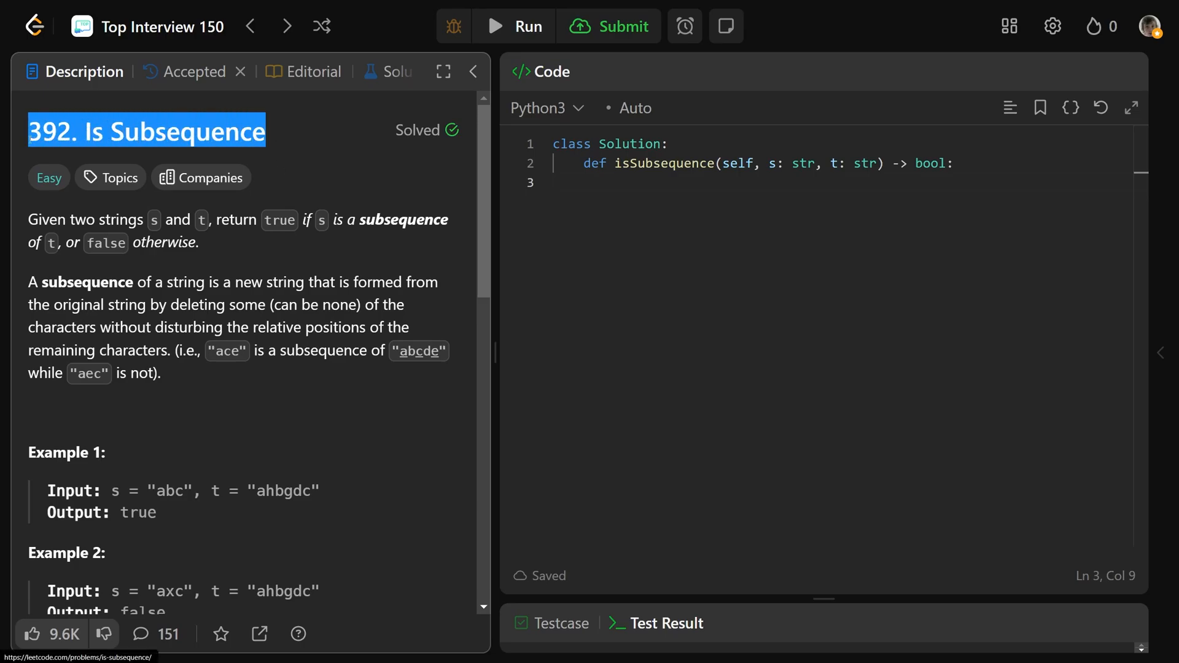
# - Highlight the problem title, the phrase about string t, and letters of the example string abcde while explaining
pyautogui.doubleClick(104, 218)
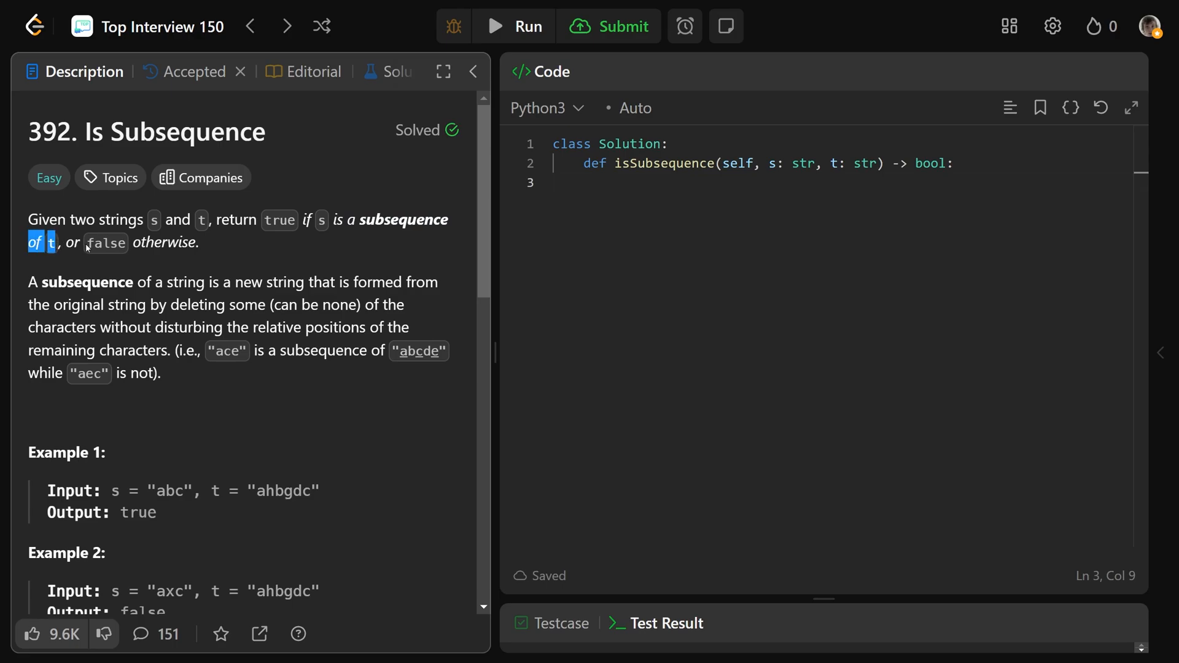
pyautogui.doubleClick(83, 283)
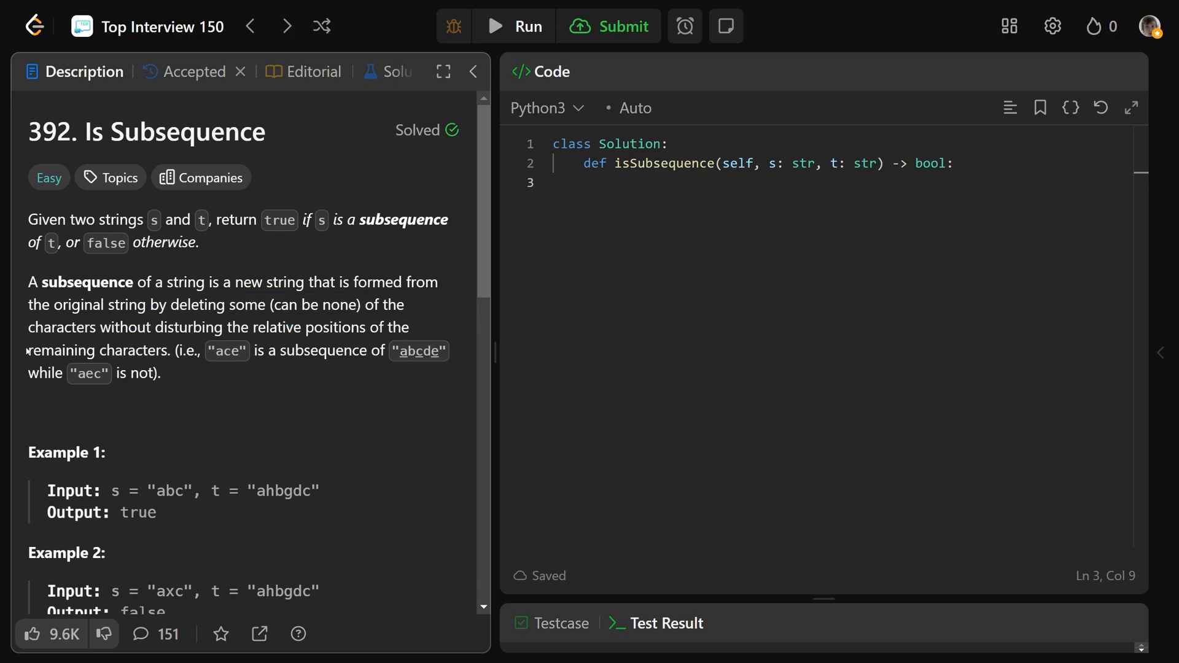
pyautogui.doubleClick(227, 351)
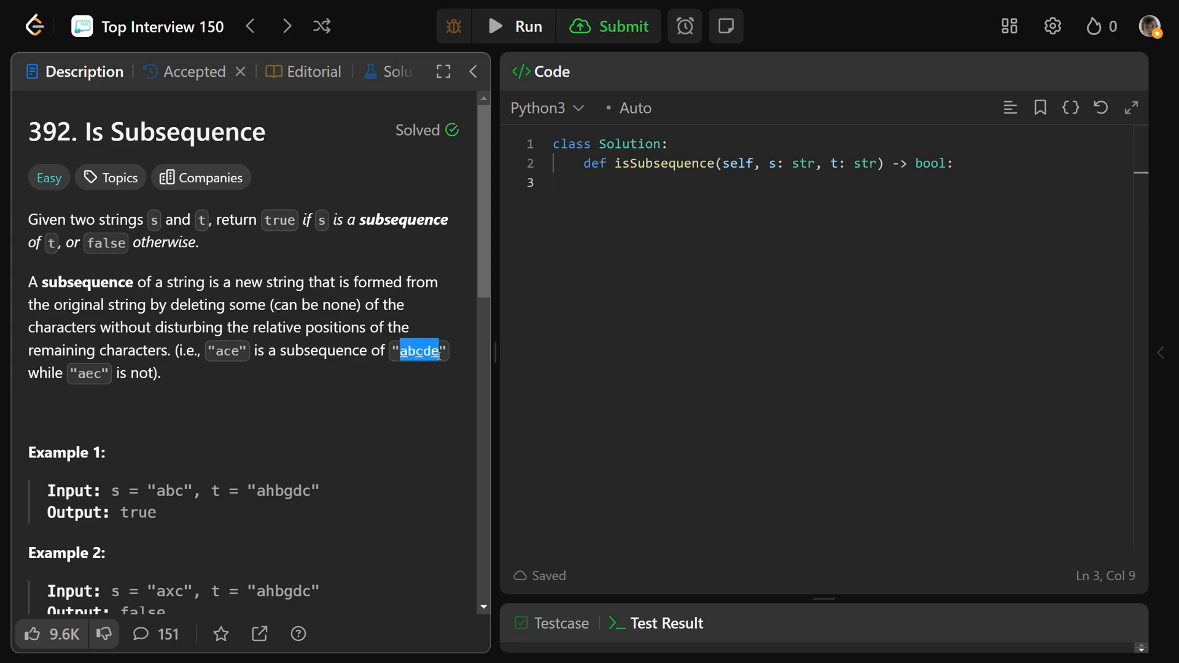
pyautogui.click(419, 350)
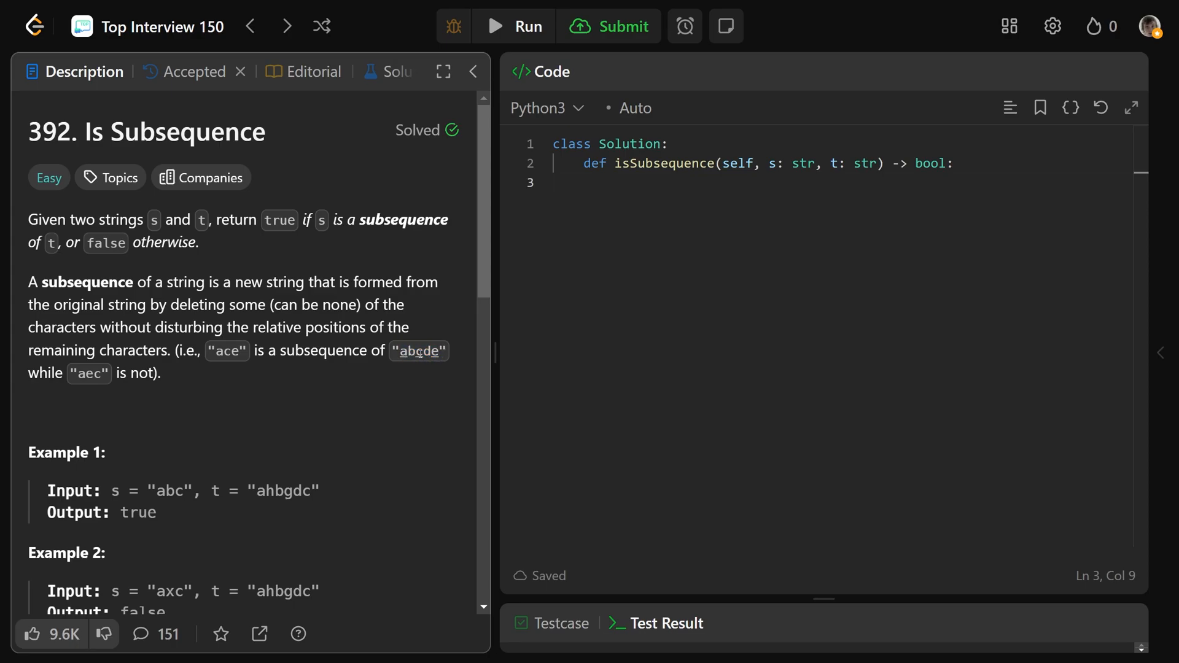
pyautogui.doubleClick(88, 373)
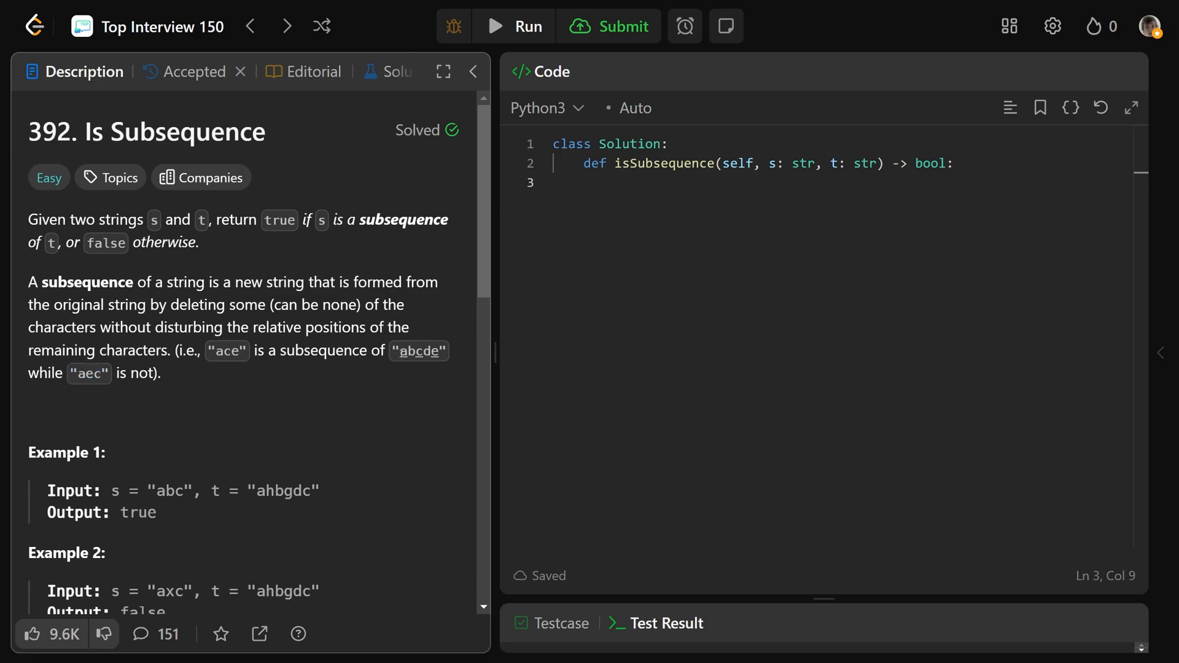
pyautogui.doubleClick(418, 350)
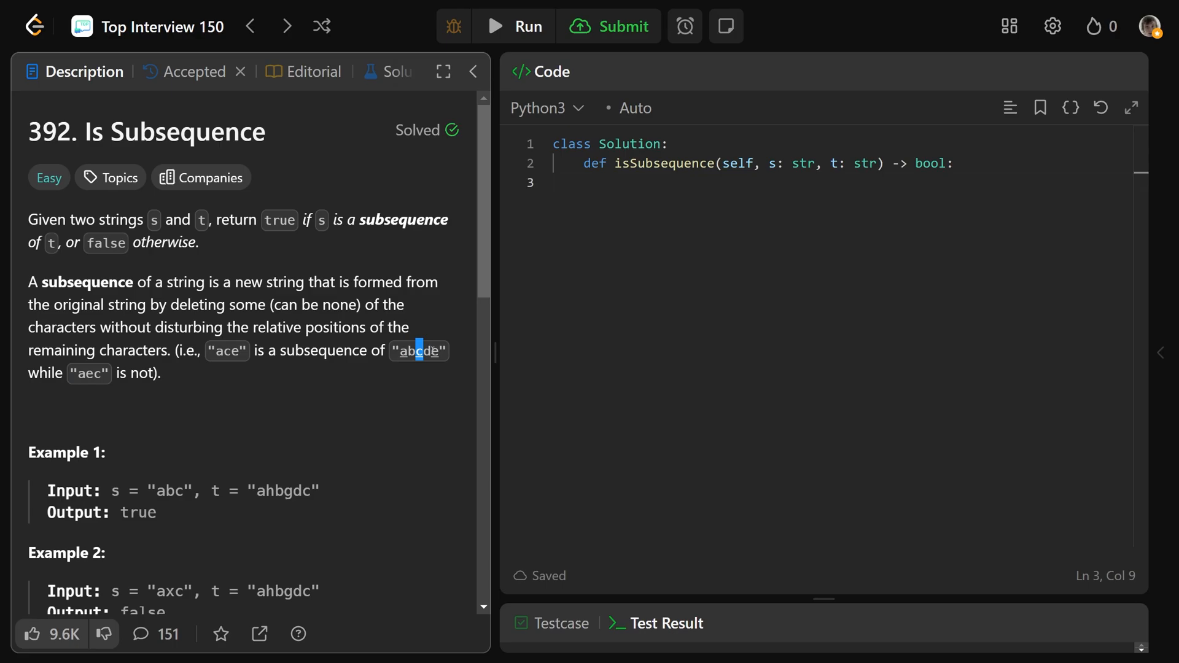
# - Scroll the Description down to Example 1, Example 2 and Constraints and highlight a term there
pyautogui.scroll(-3)
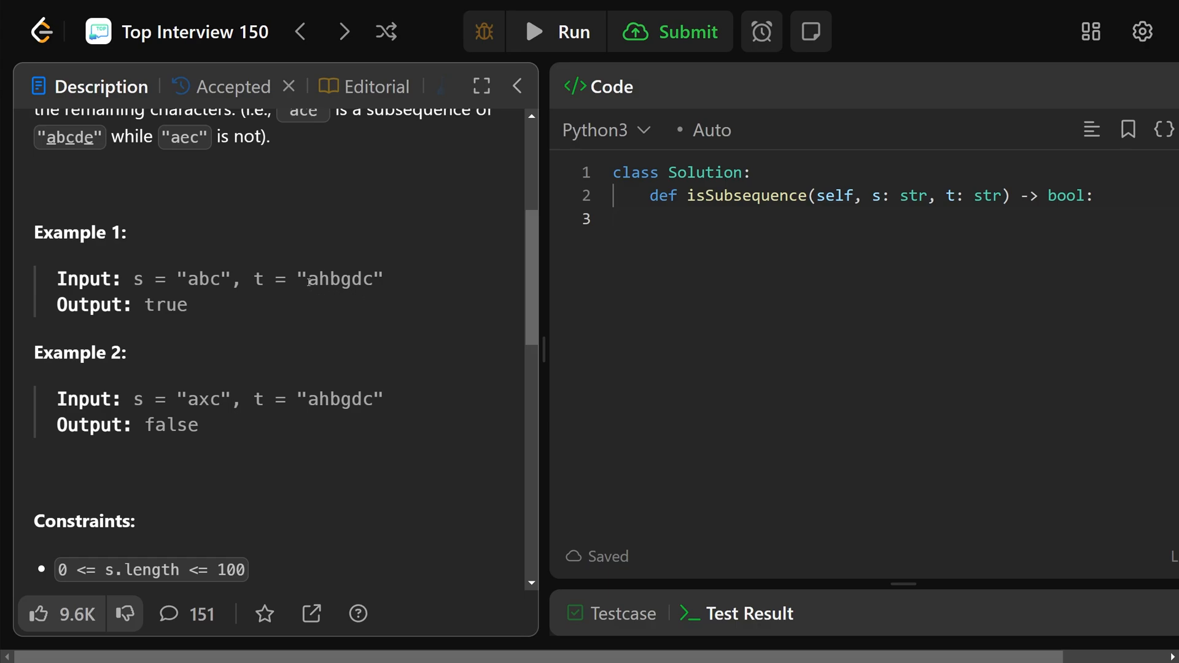
pyautogui.doubleClick(323, 279)
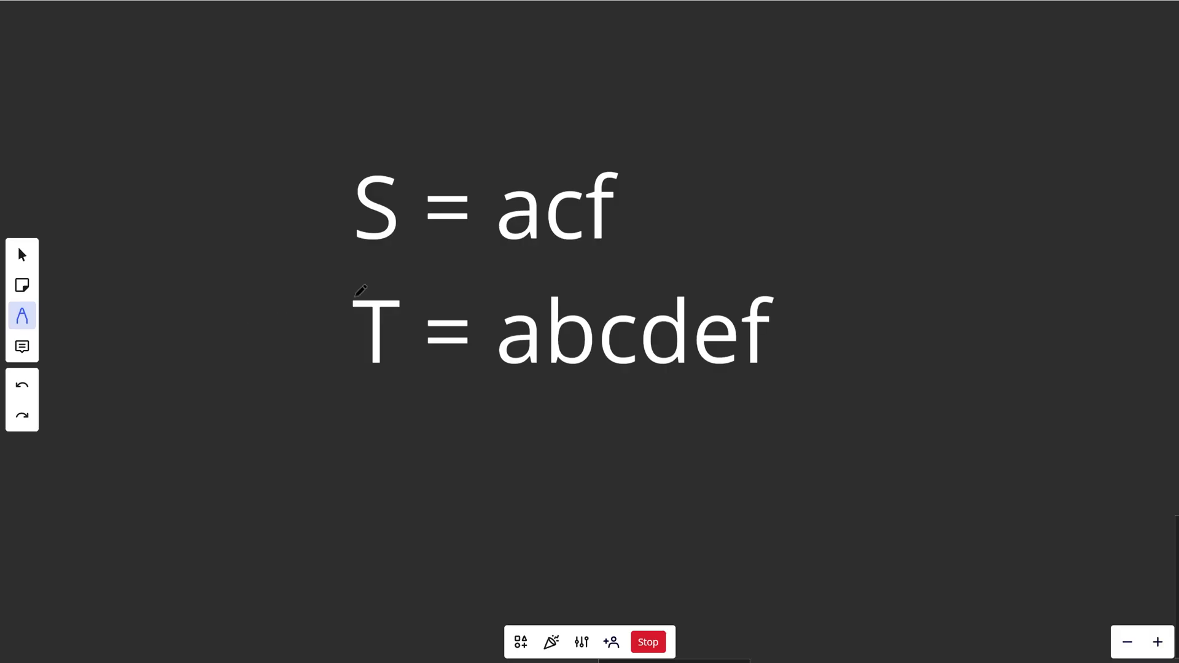
# - Underline acf in red, undo it, underline abcdef, and draw pointer i under the a of abcdef
pyautogui.moveTo(498, 267); pyautogui.dragTo(587, 262)
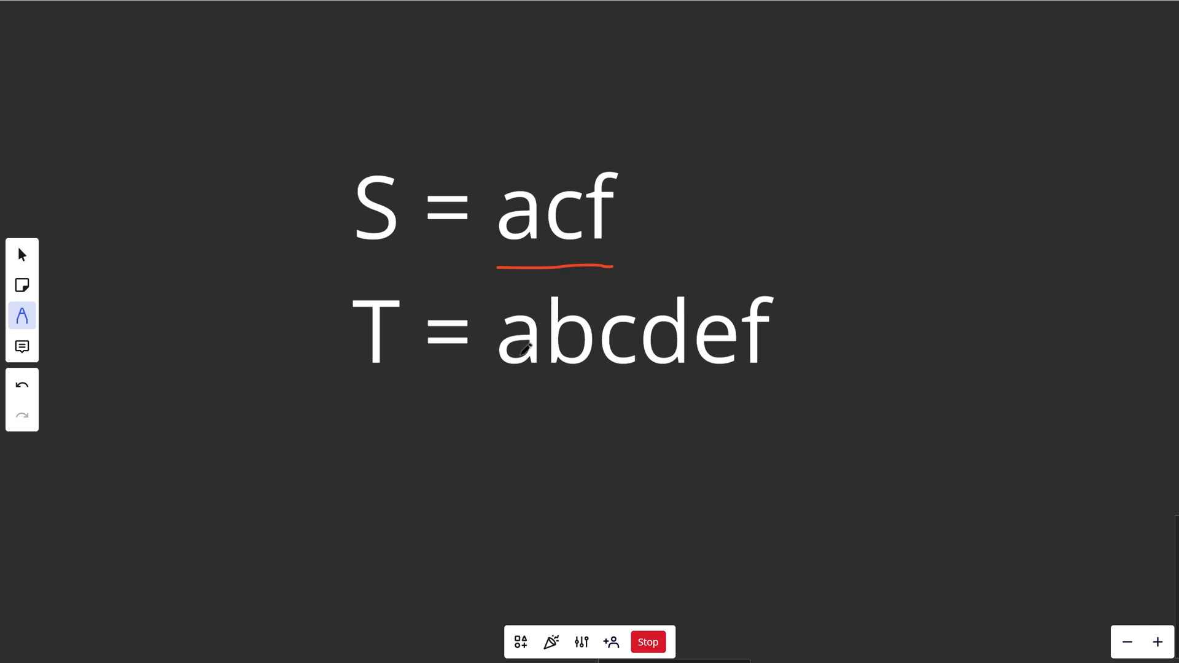
pyautogui.click(21, 384)
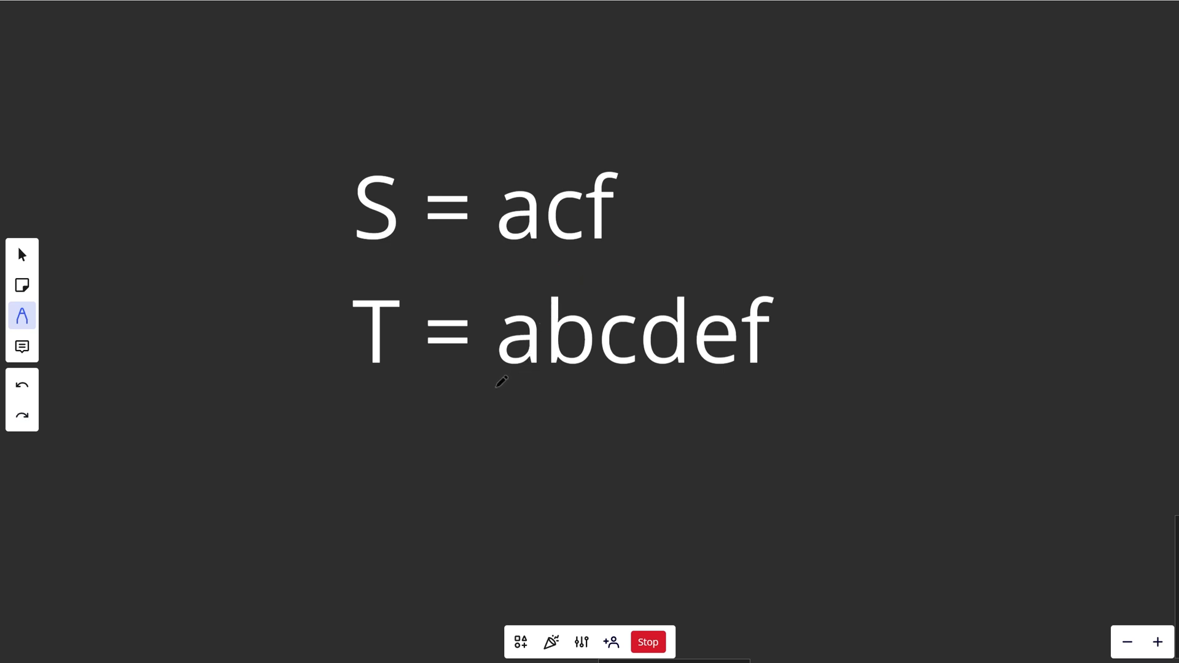
pyautogui.moveTo(495, 390); pyautogui.dragTo(788, 393)
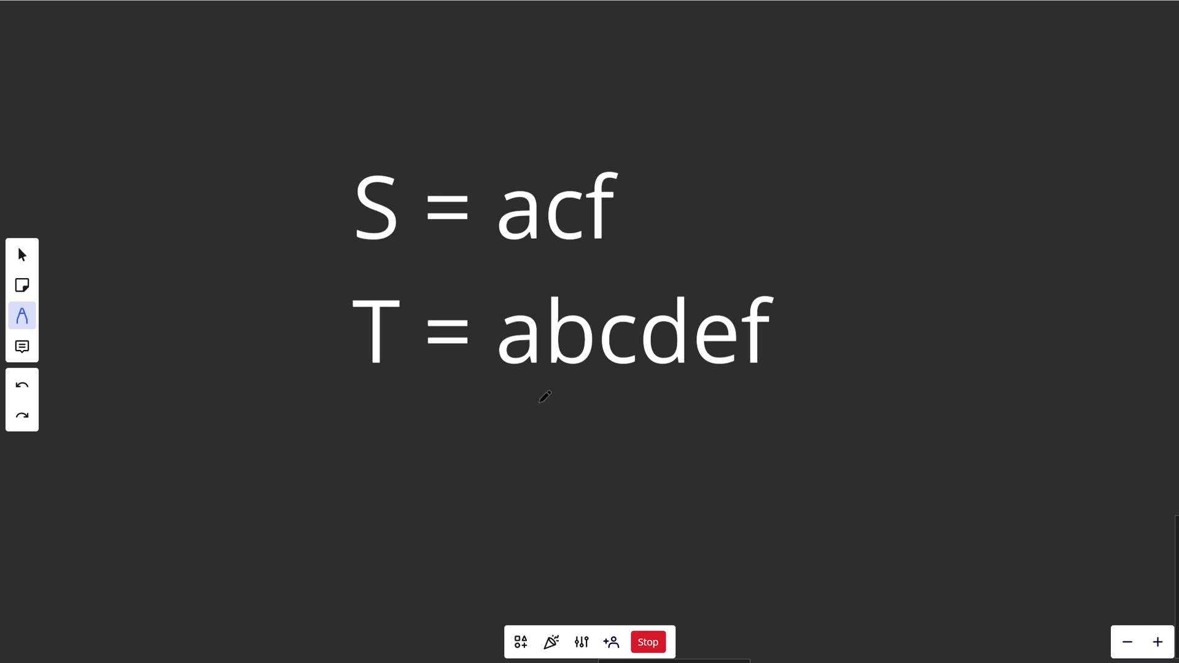
pyautogui.moveTo(518, 379); pyautogui.dragTo(517, 425)
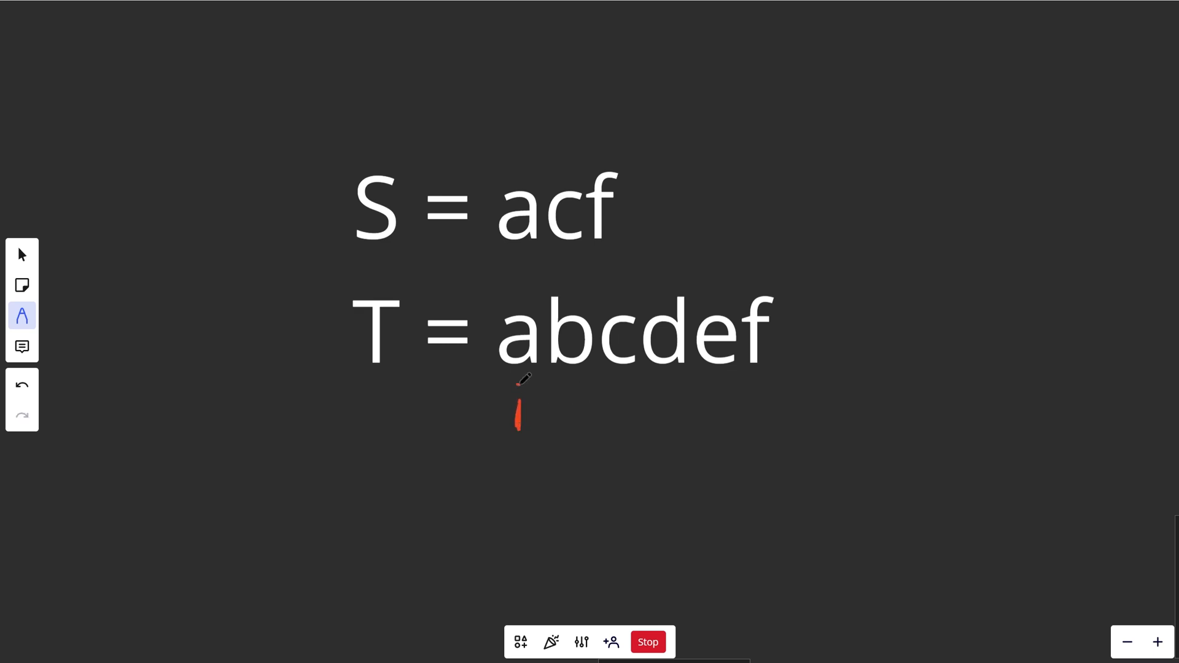
pyautogui.moveTo(523, 249)
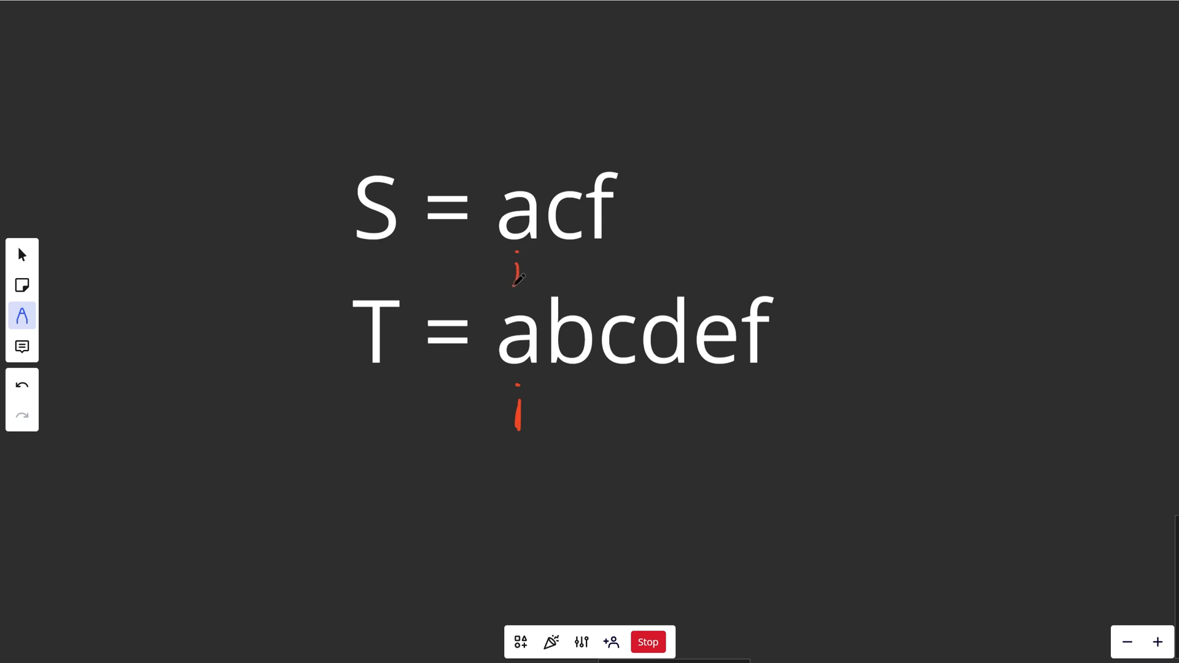
# - With the Select tool, move pointer i under the f of abcdef, then return to the pen
pyautogui.click(22, 255)
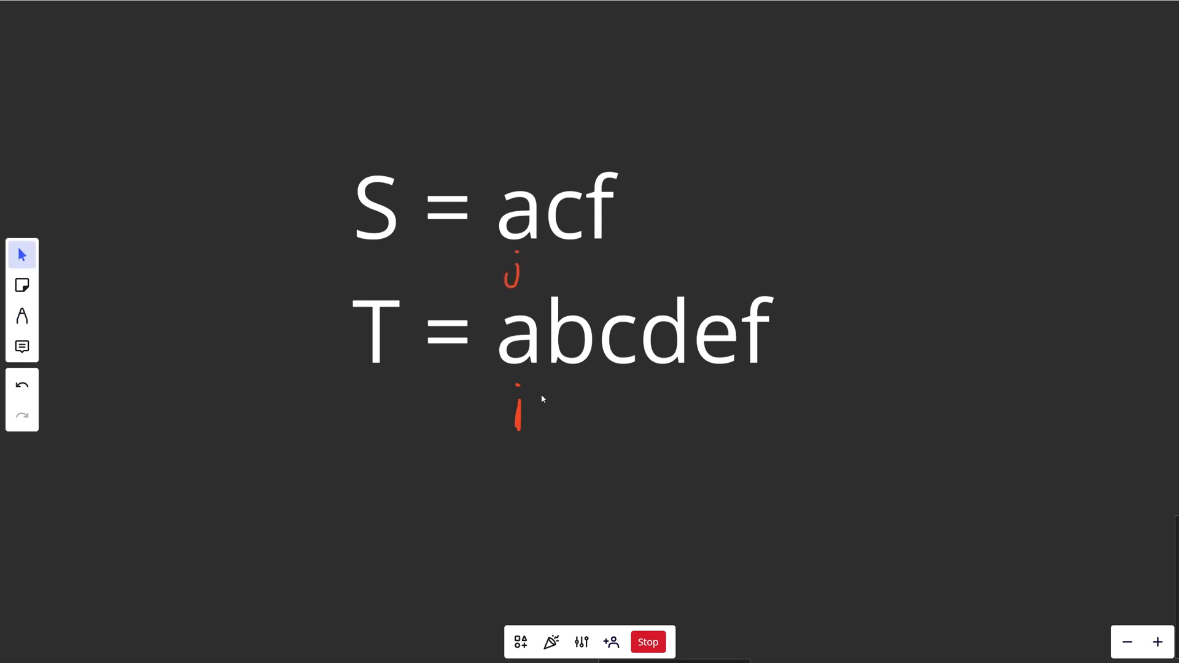
pyautogui.moveTo(532, 295)
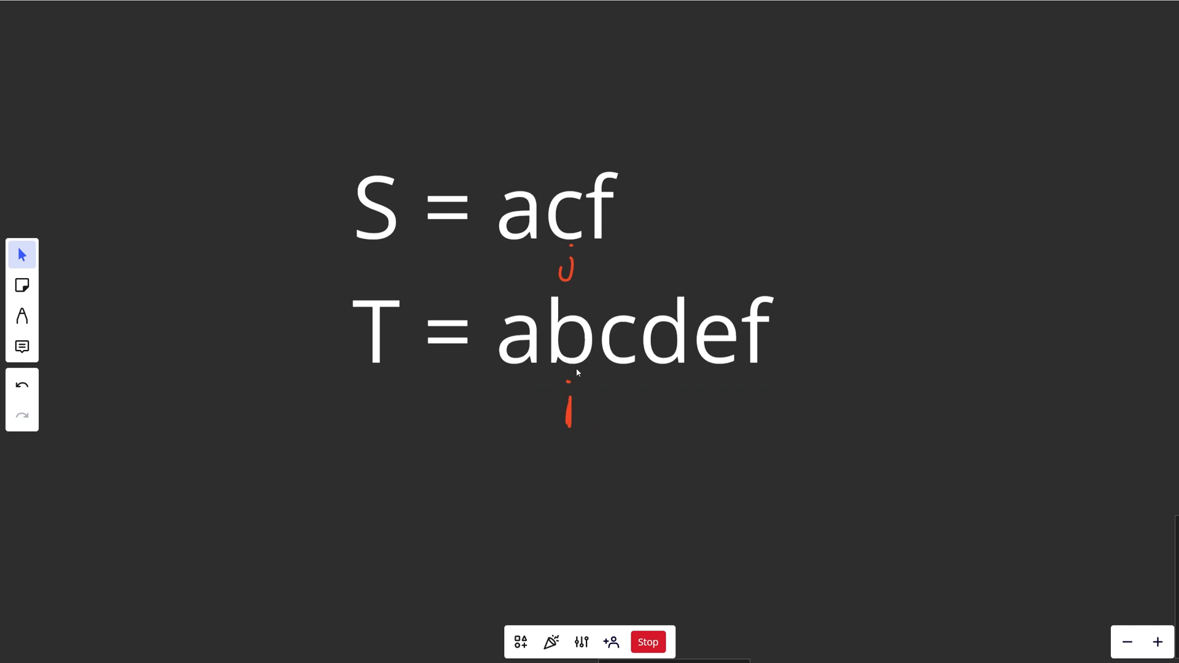
pyautogui.moveTo(570, 248)
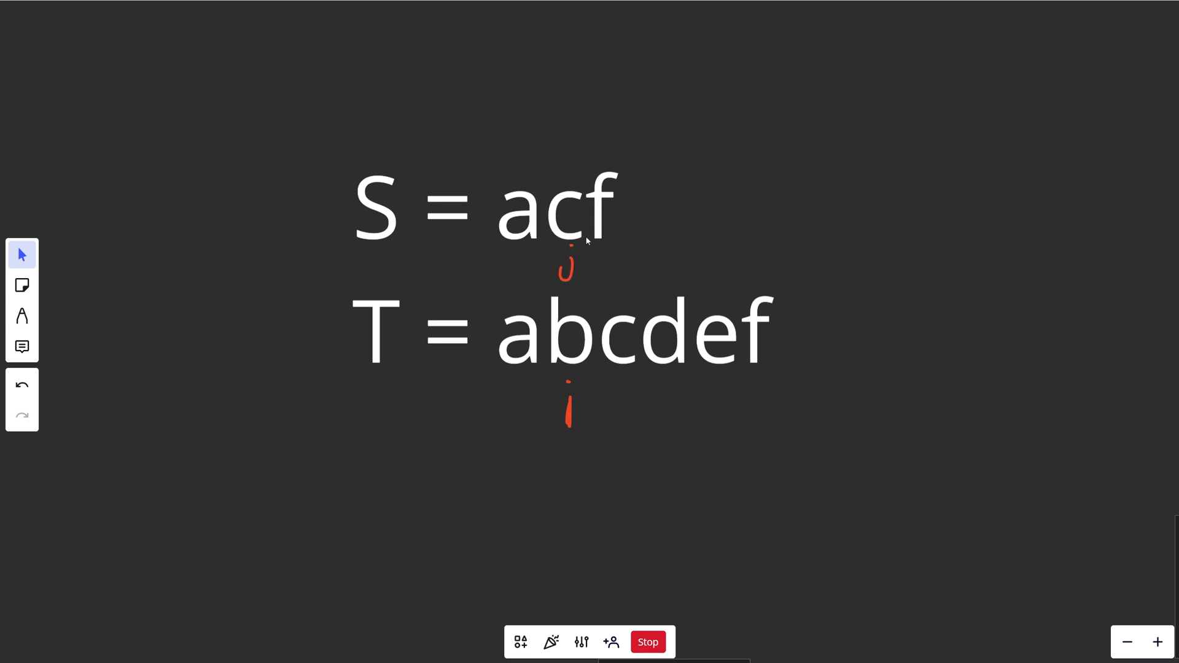
pyautogui.moveTo(580, 352)
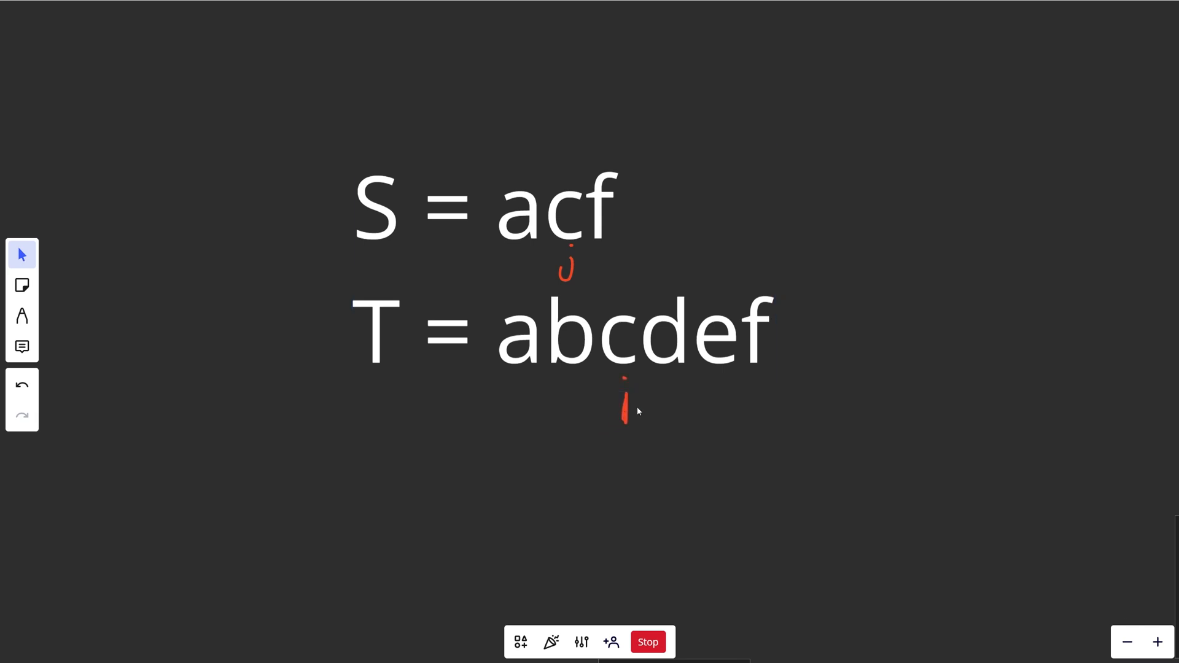
pyautogui.moveTo(571, 276)
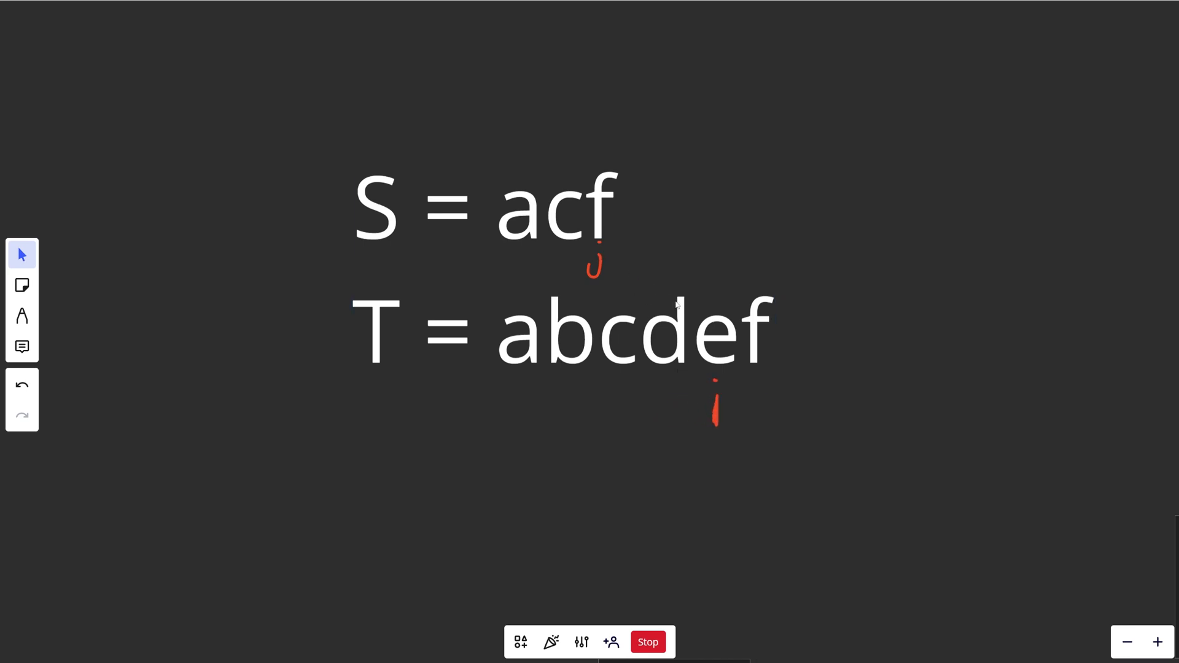
pyautogui.moveTo(715, 398); pyautogui.dragTo(755, 407)
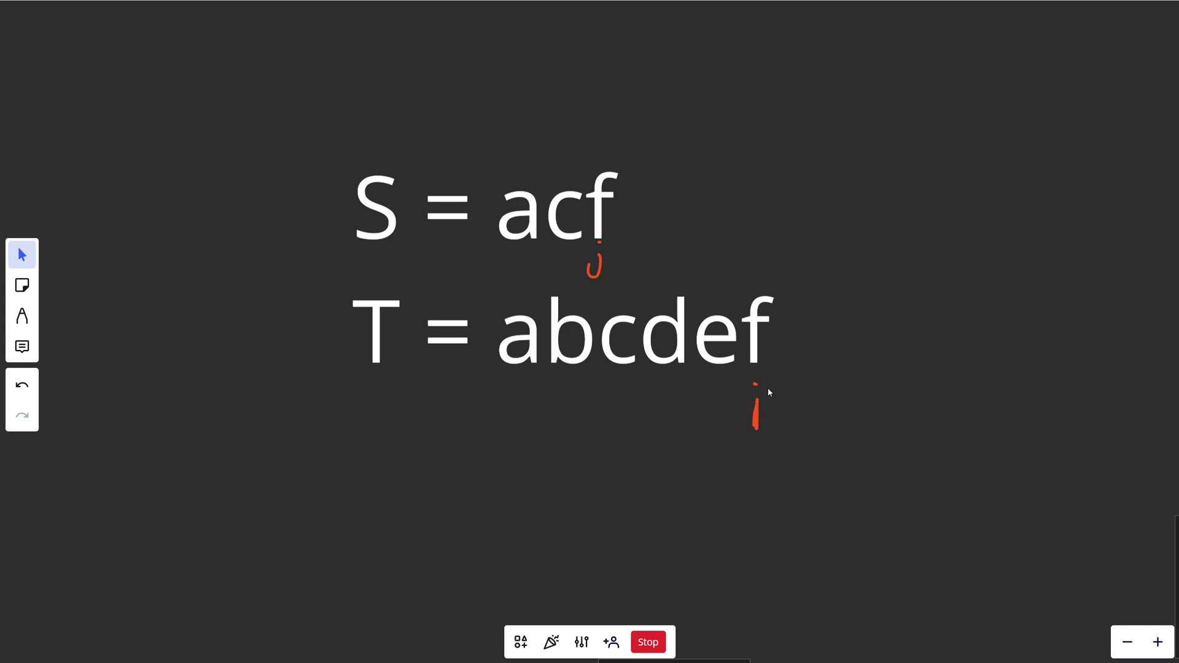
pyautogui.moveTo(598, 269)
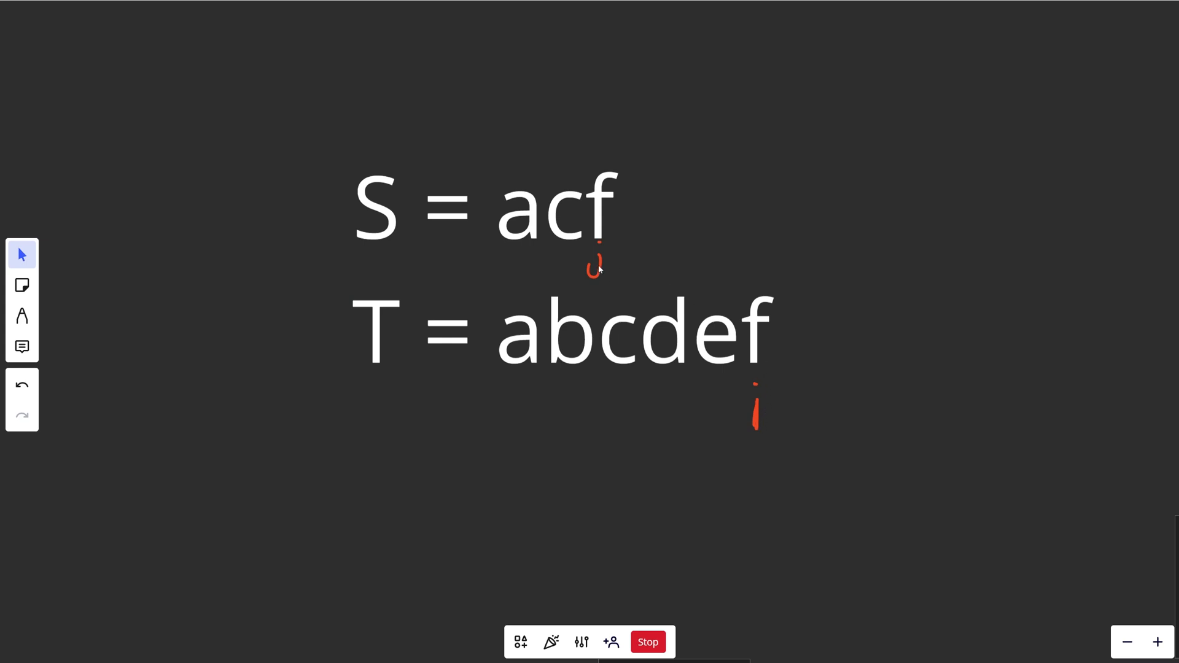
pyautogui.click(598, 266)
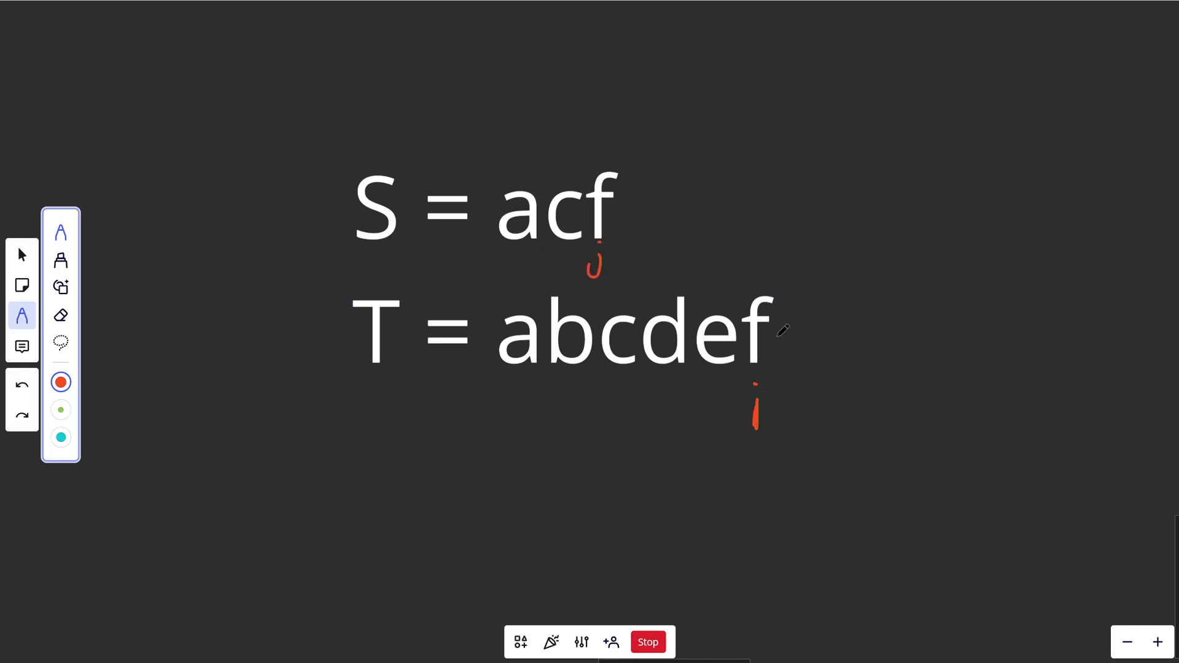
# - Circle the matched f in abcdef in red
pyautogui.moveTo(752, 308); pyautogui.dragTo(759, 354)
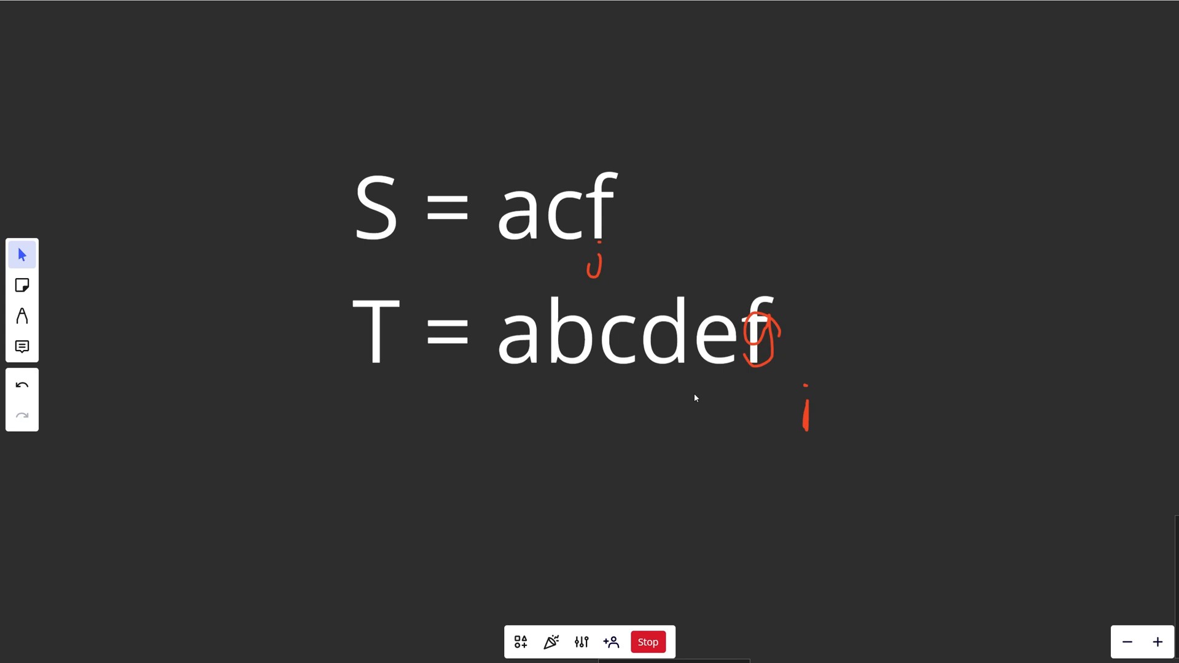
pyautogui.moveTo(580, 264)
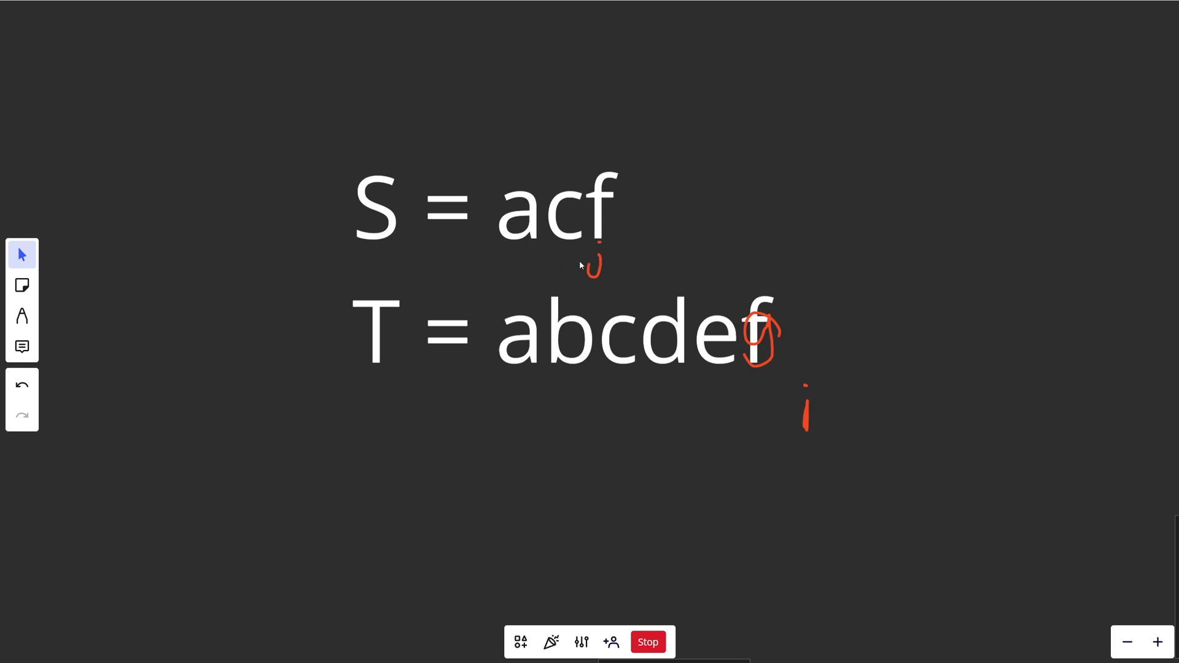
pyautogui.moveTo(629, 263)
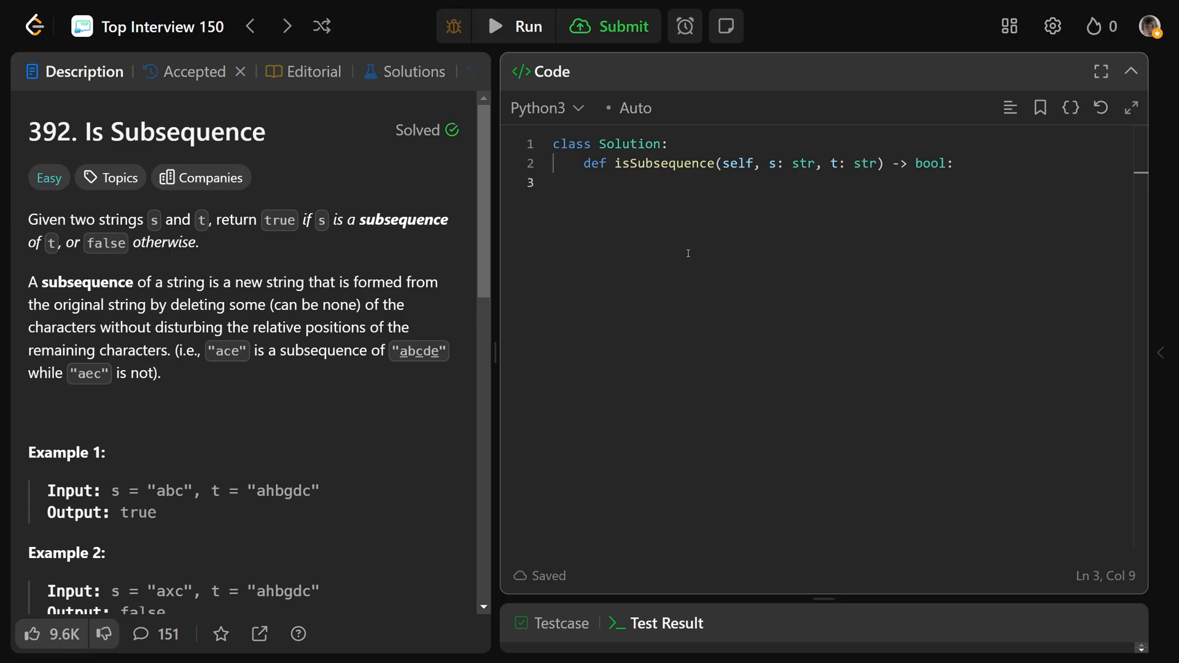
# - Store S = len(s) and T = len(t), and return True when s == ''
pyautogui.write('S = len(s')
pyautogui.write('T = len(')
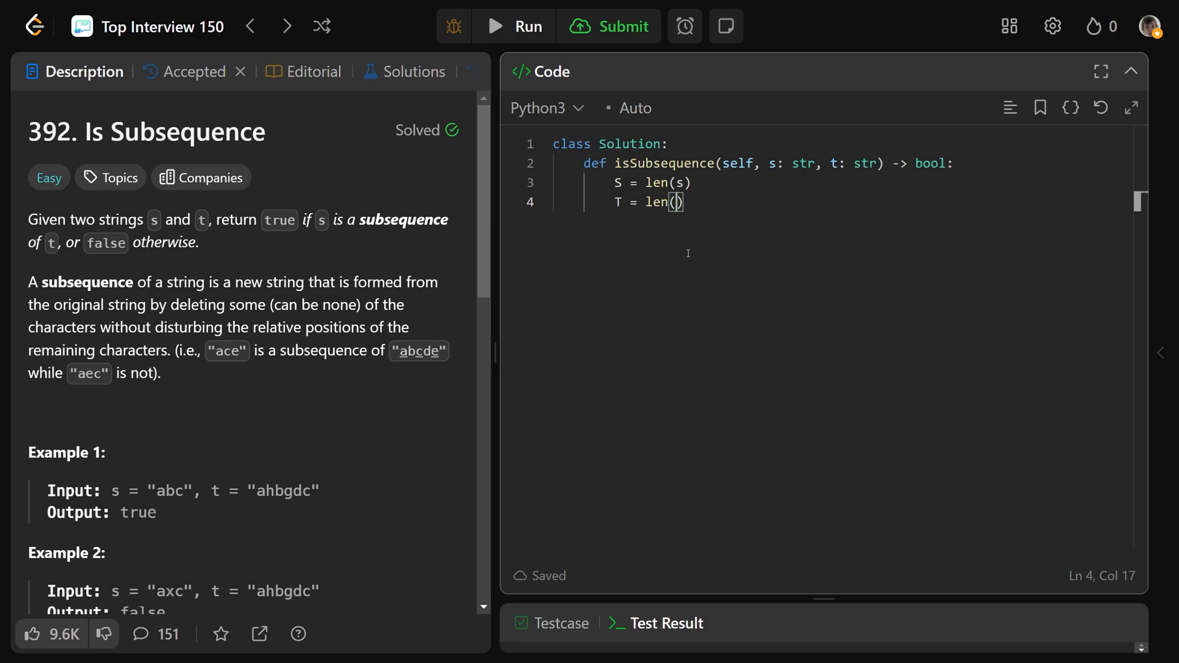
pyautogui.write('t)')
pyautogui.write('if s')
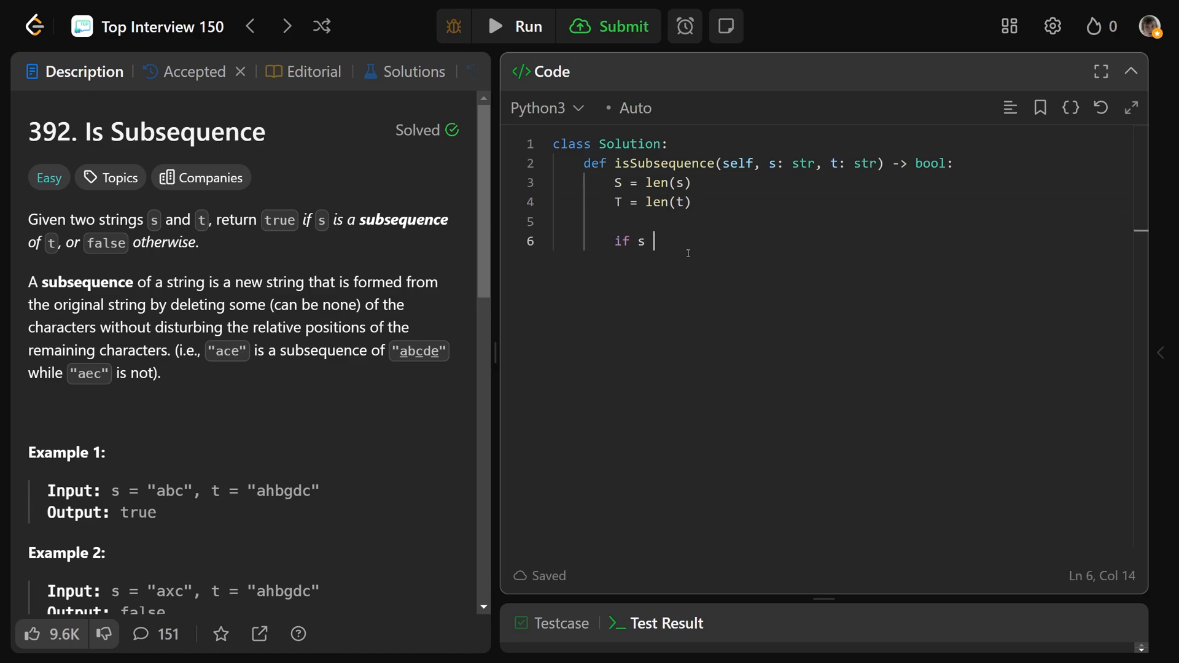
pyautogui.write("== ''")
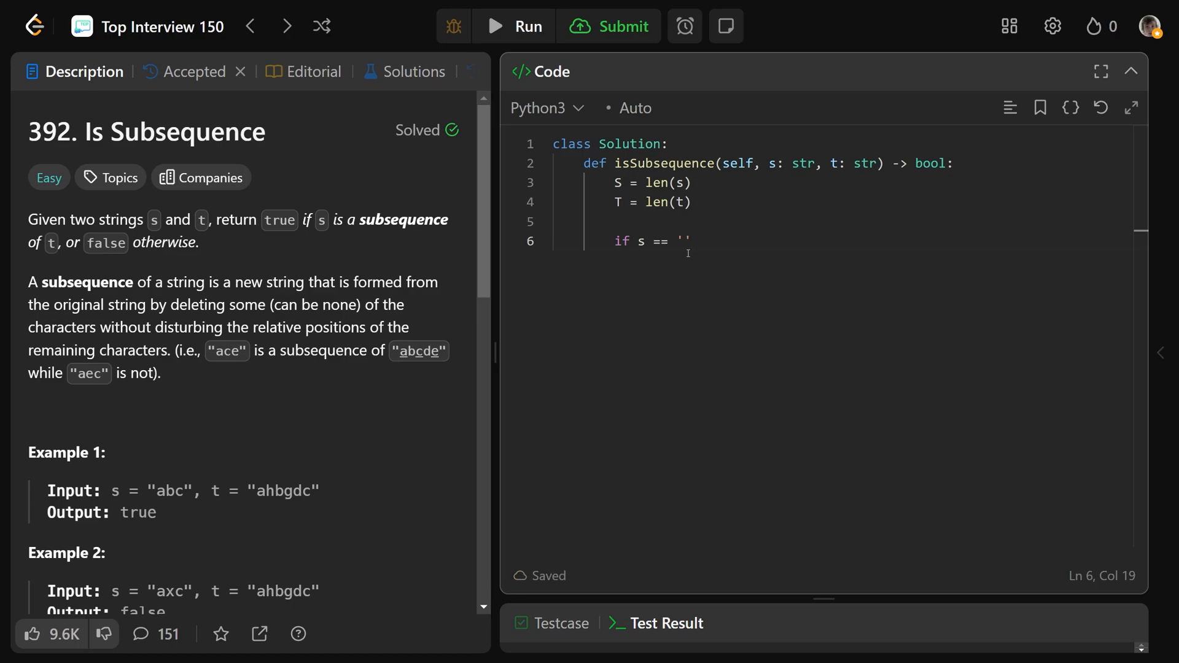
pyautogui.doubleClick(681, 241)
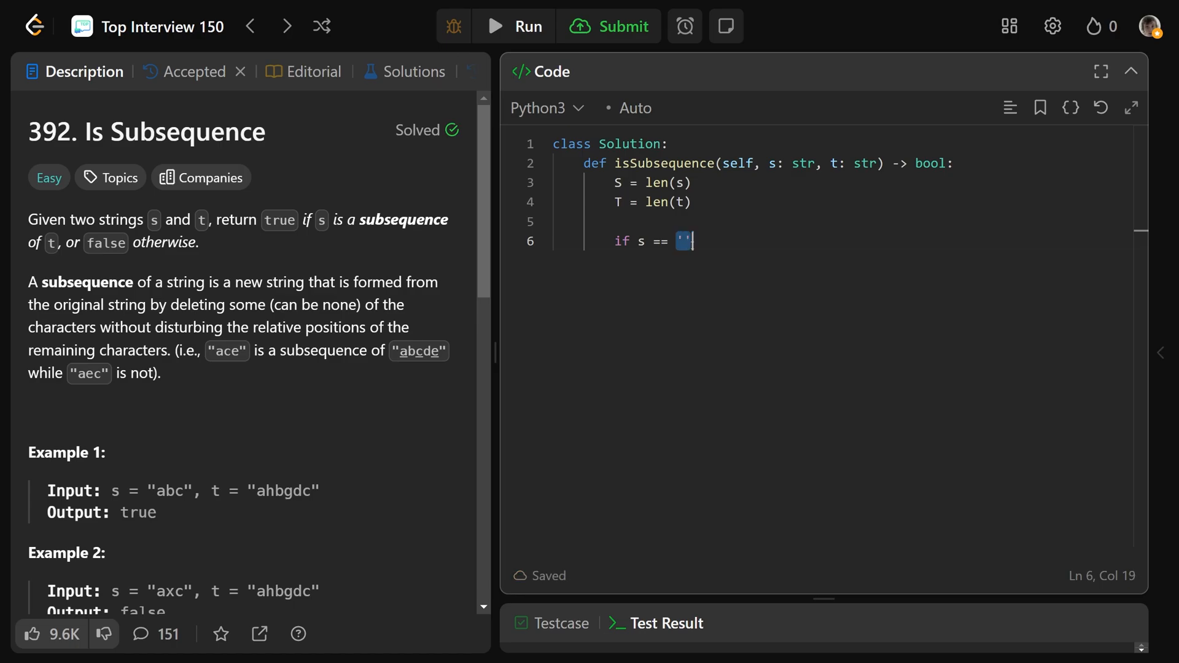
pyautogui.write(':')
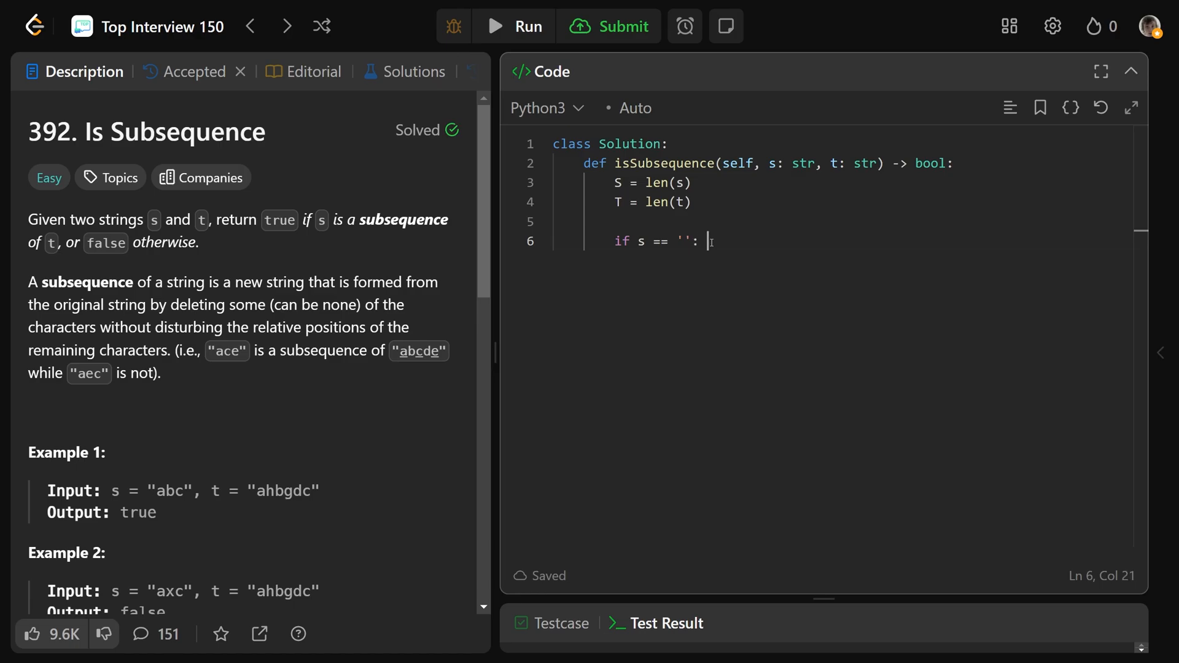
pyautogui.write('return True')
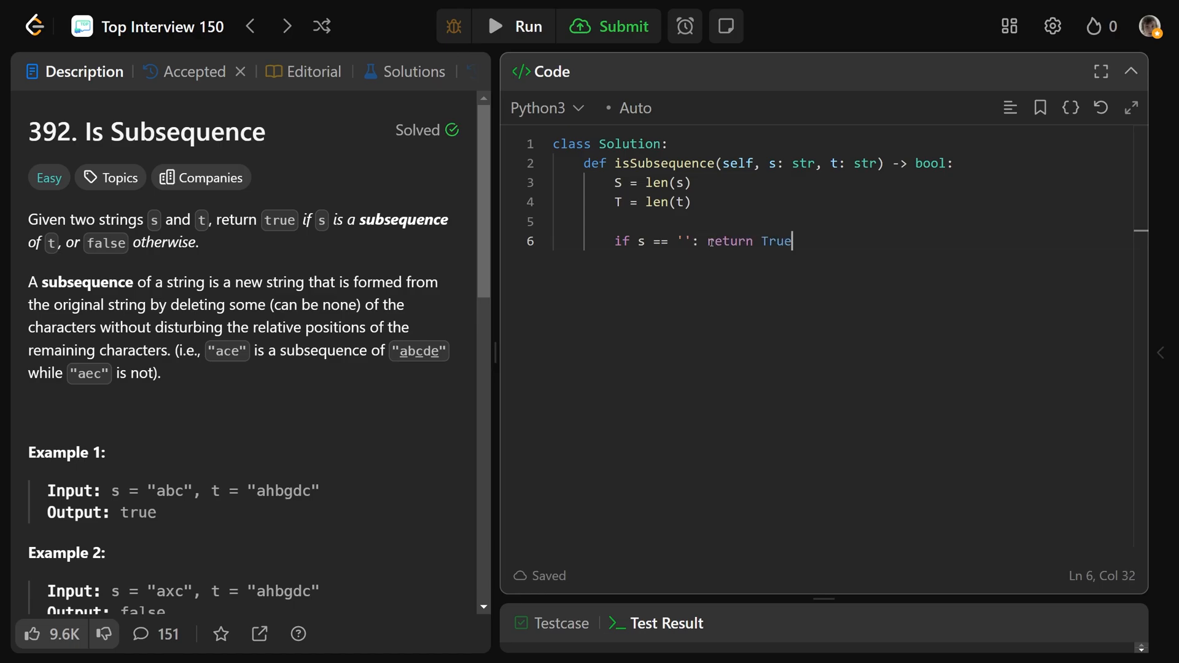
# - Add 'if S > T: return False' for s longer than t
pyautogui.write('if S > T')
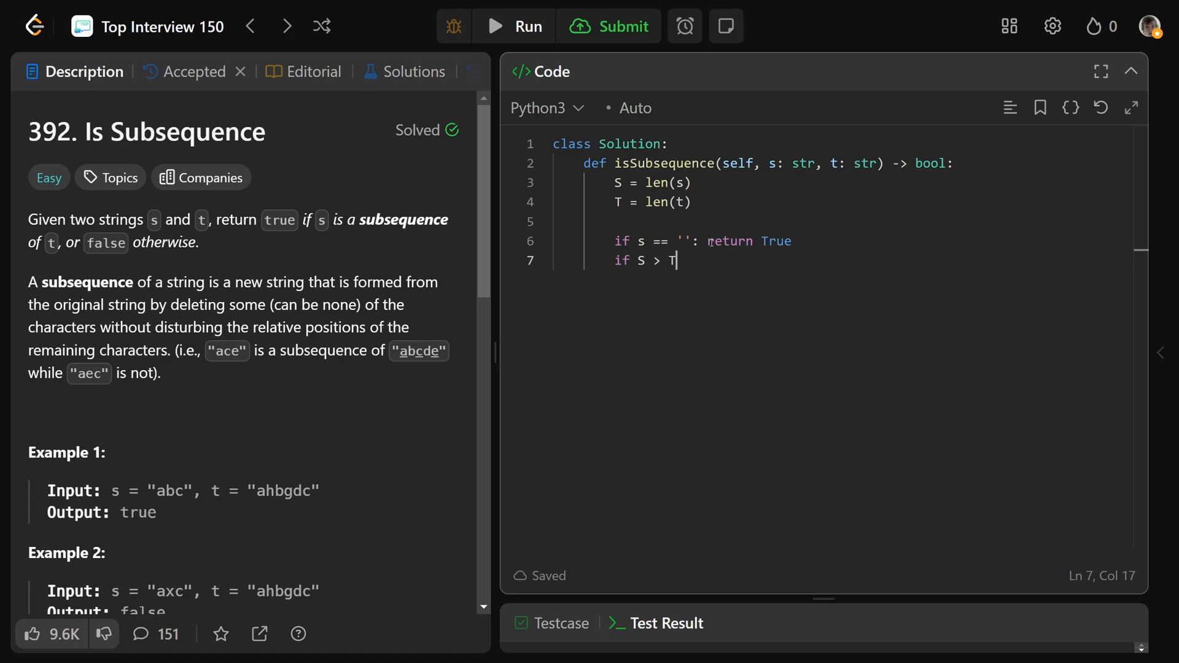
pyautogui.doubleClick(641, 261)
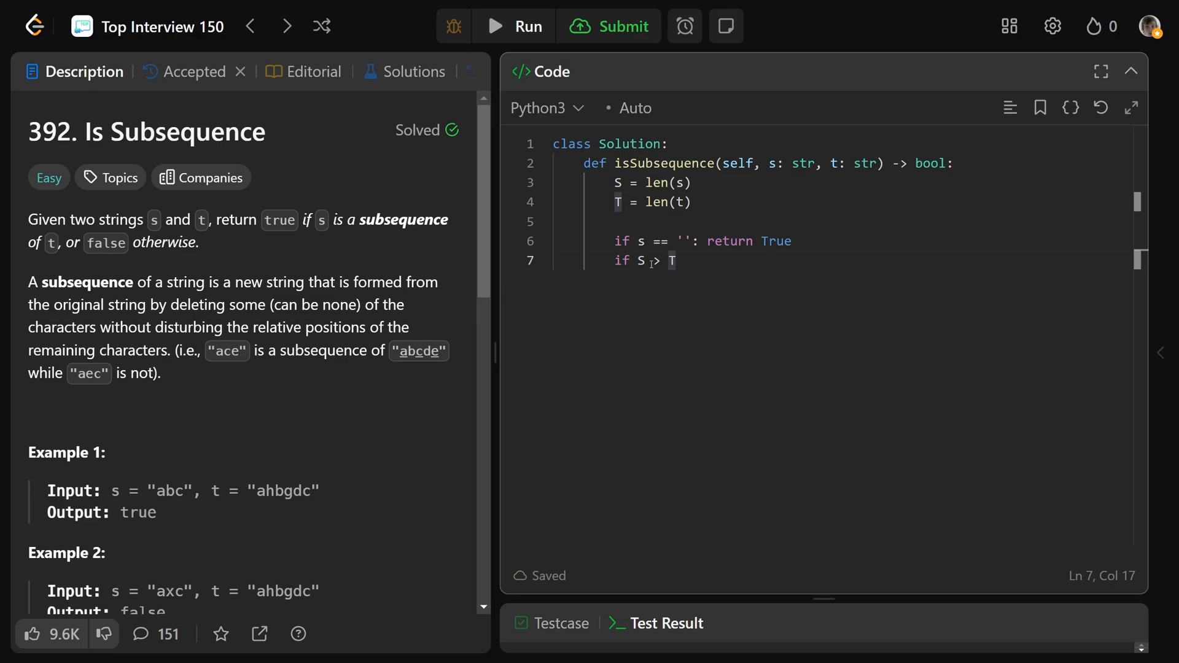
pyautogui.doubleClick(641, 261)
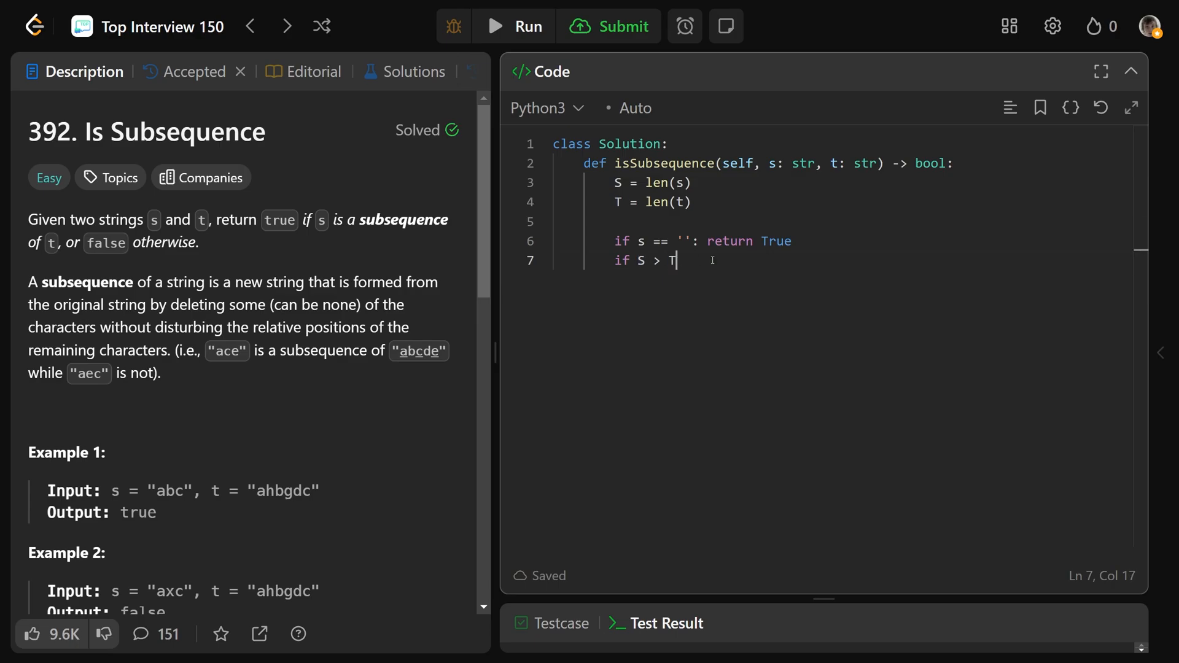
pyautogui.write(': ret')
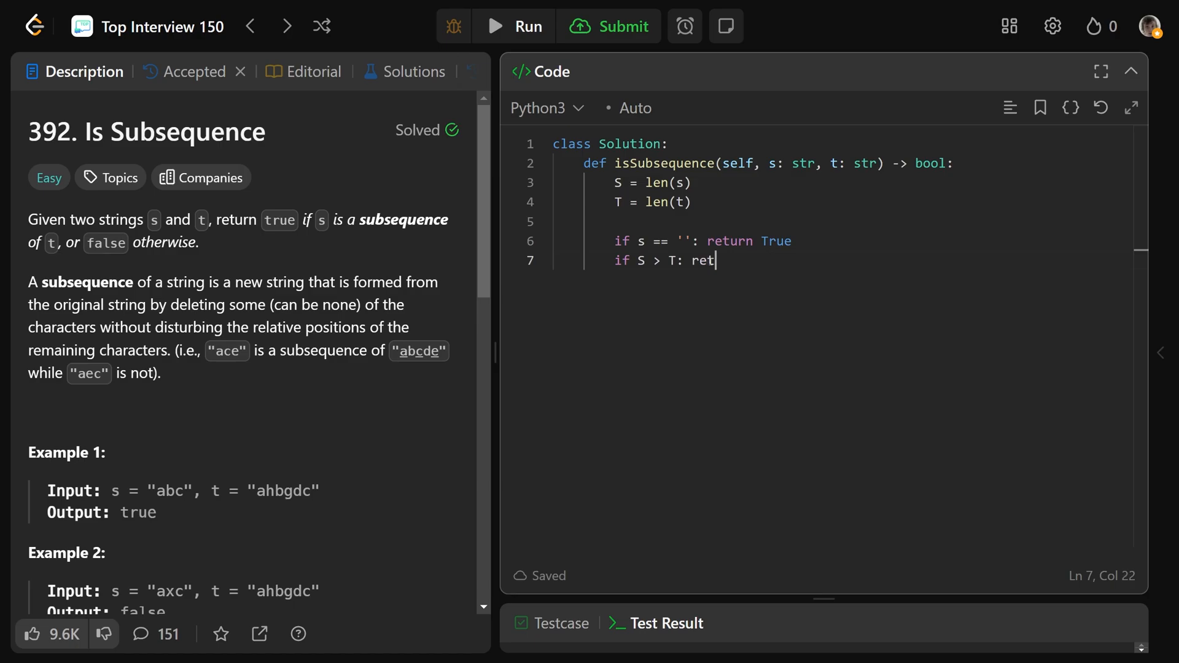
pyautogui.write('urn Fals')
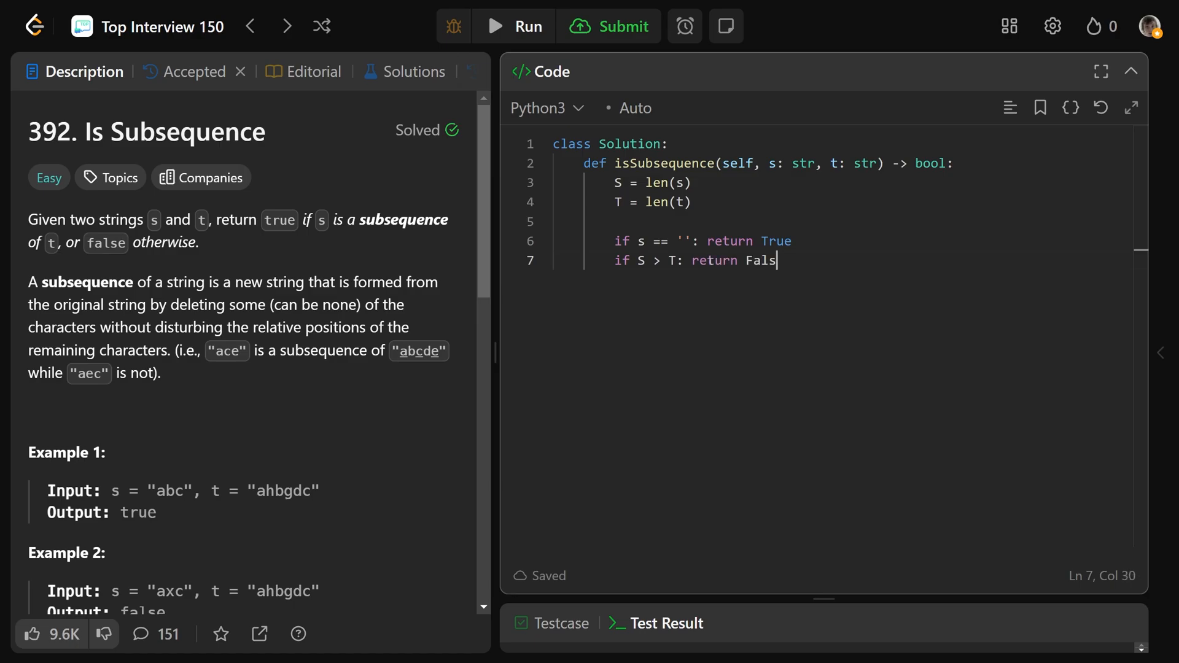
pyautogui.write('e')
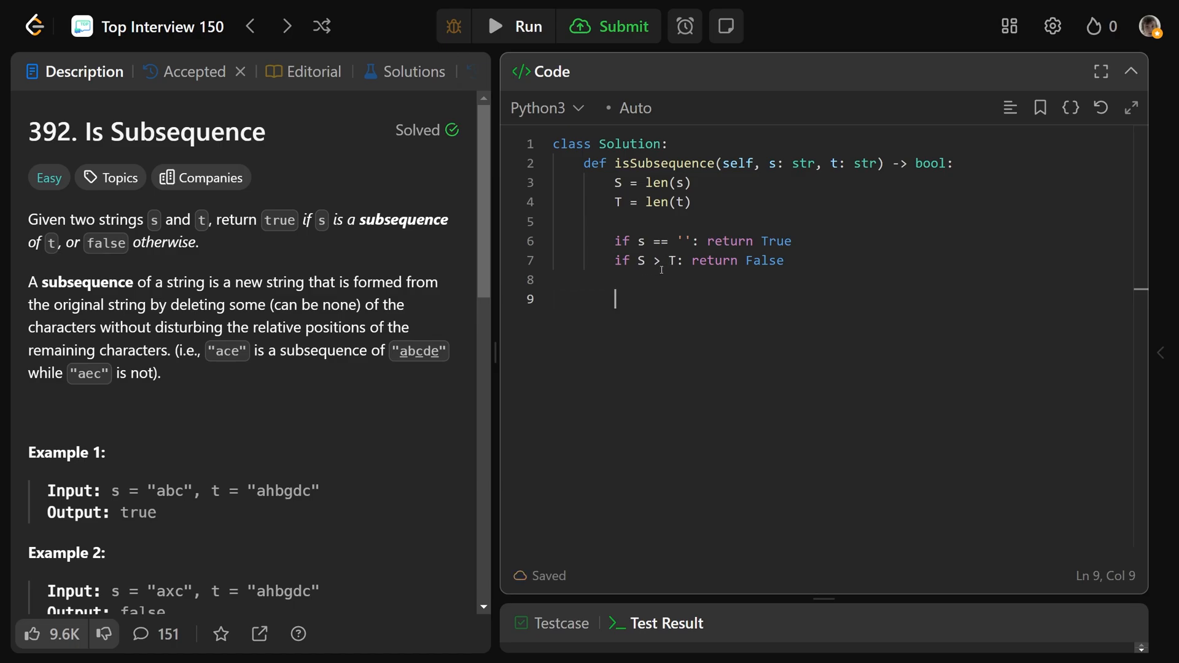
pyautogui.moveTo(647, 302)
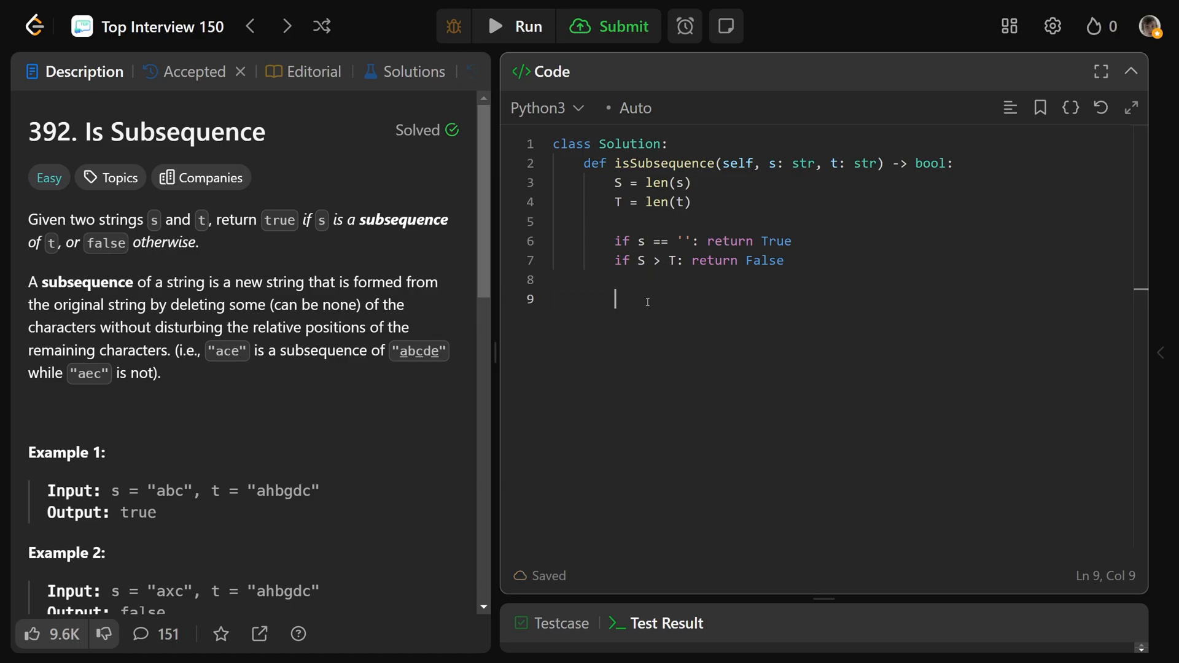
# - Initialise j = 0 and loop 'for i in range(T):' checking 'if t[i] == s[j]:'
pyautogui.write('j =')
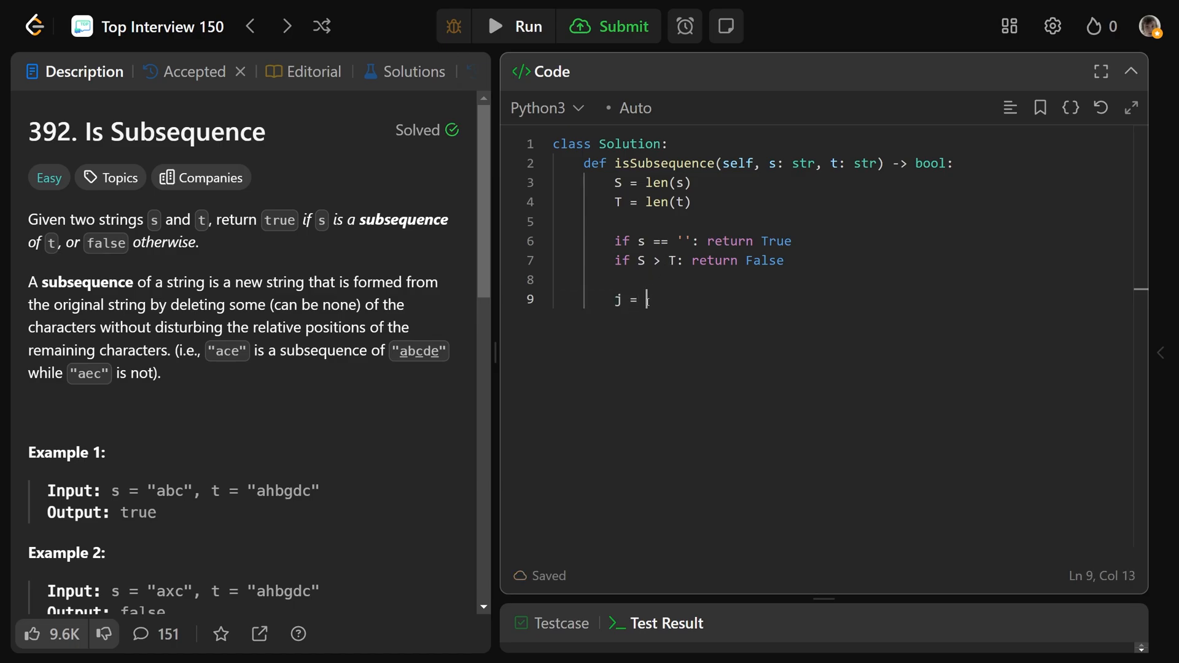
pyautogui.write('0')
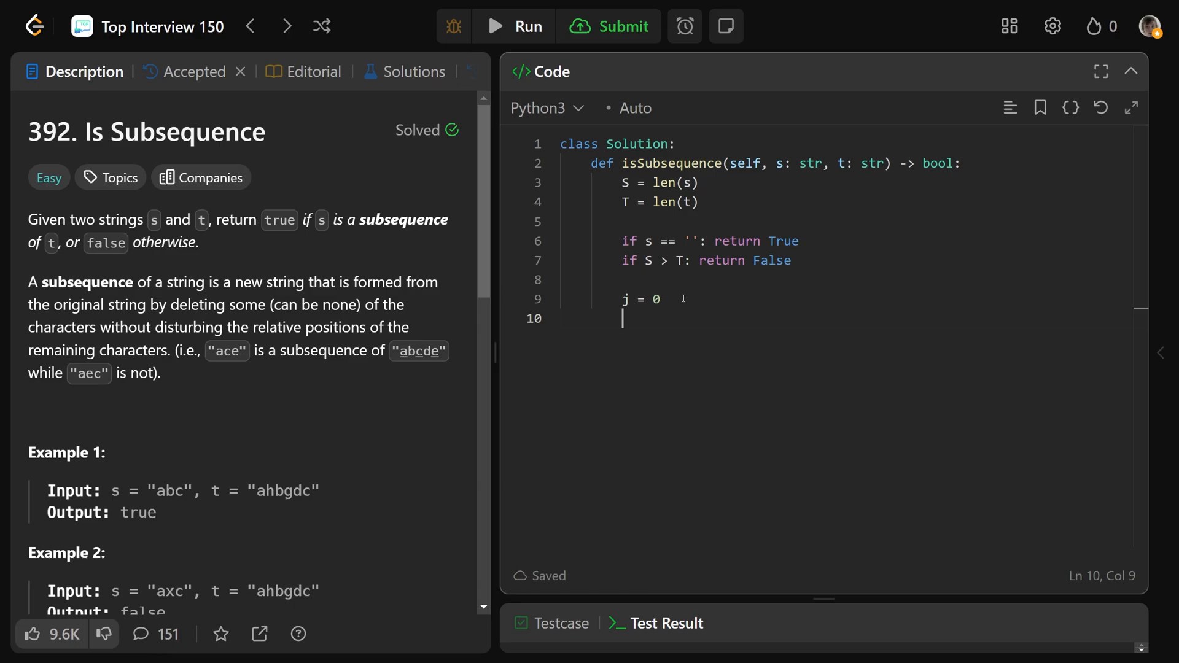
pyautogui.write('for i in range(')
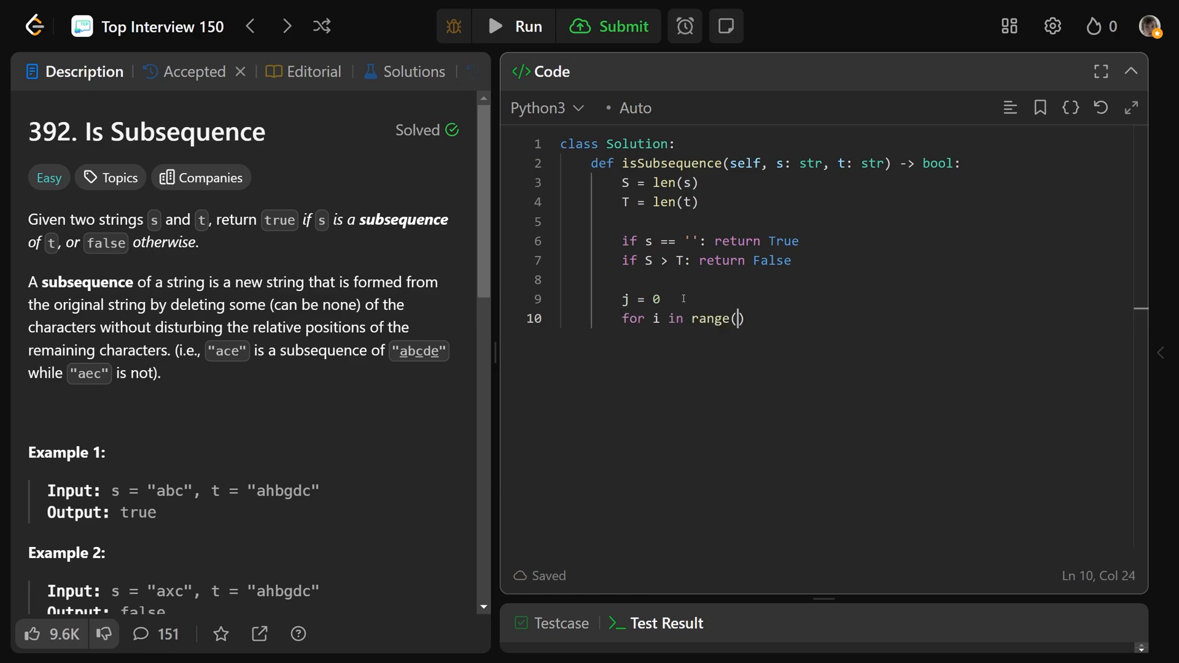
pyautogui.write('T):')
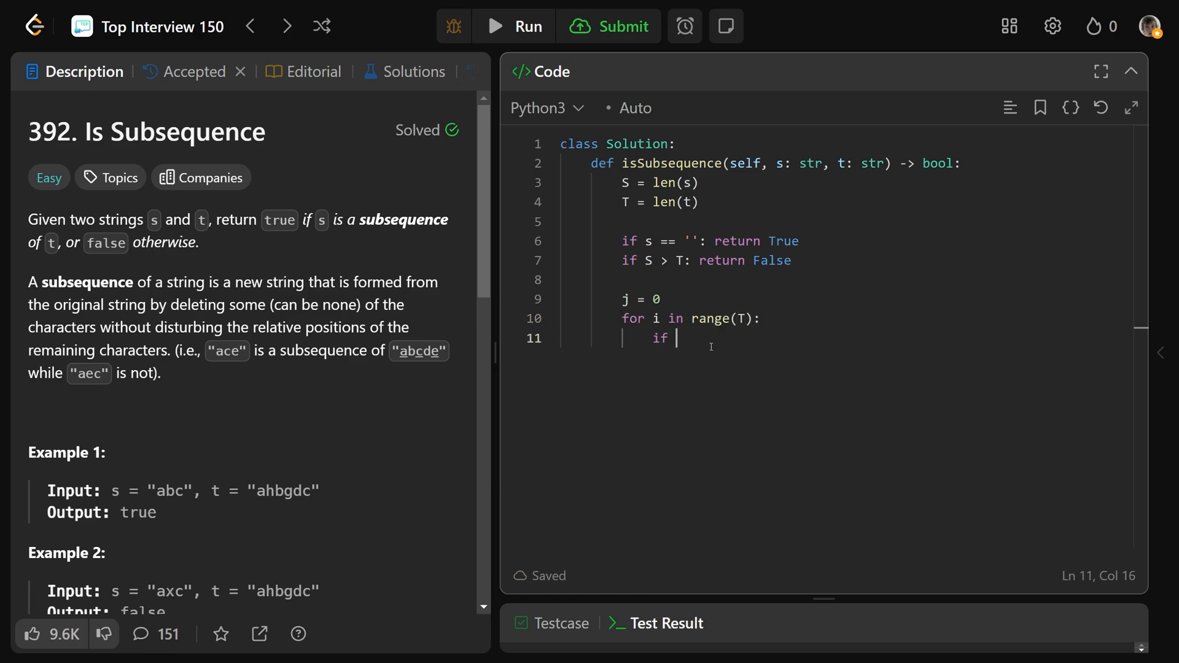
pyautogui.write('t[i]')
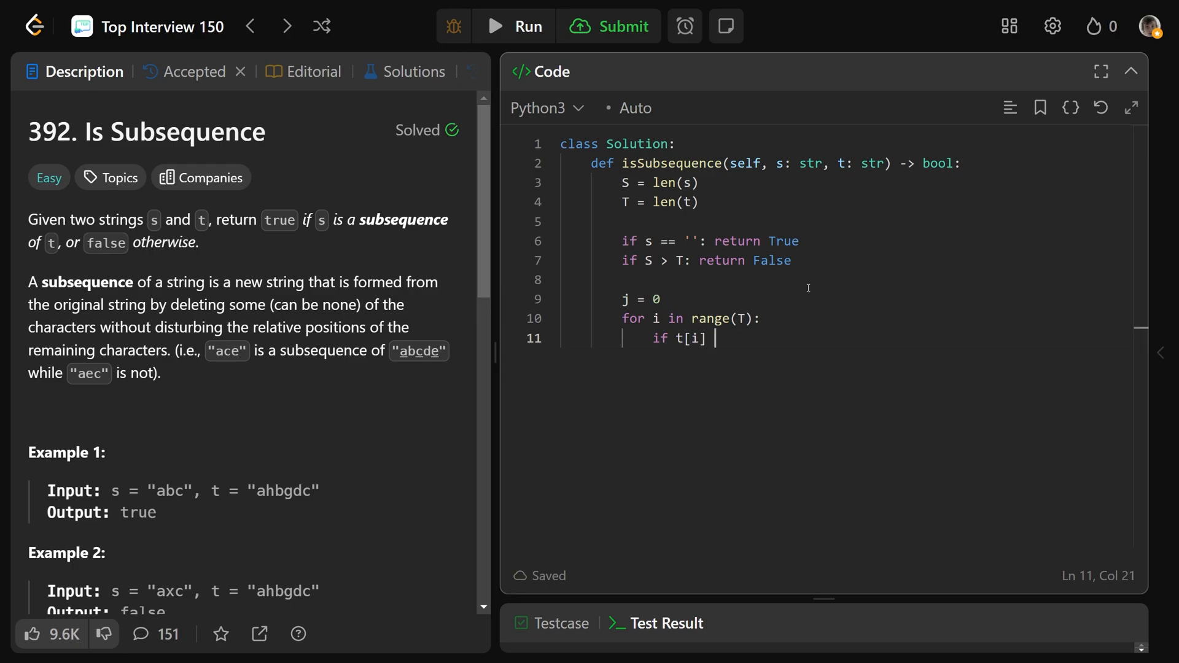
pyautogui.write('== s[j]')
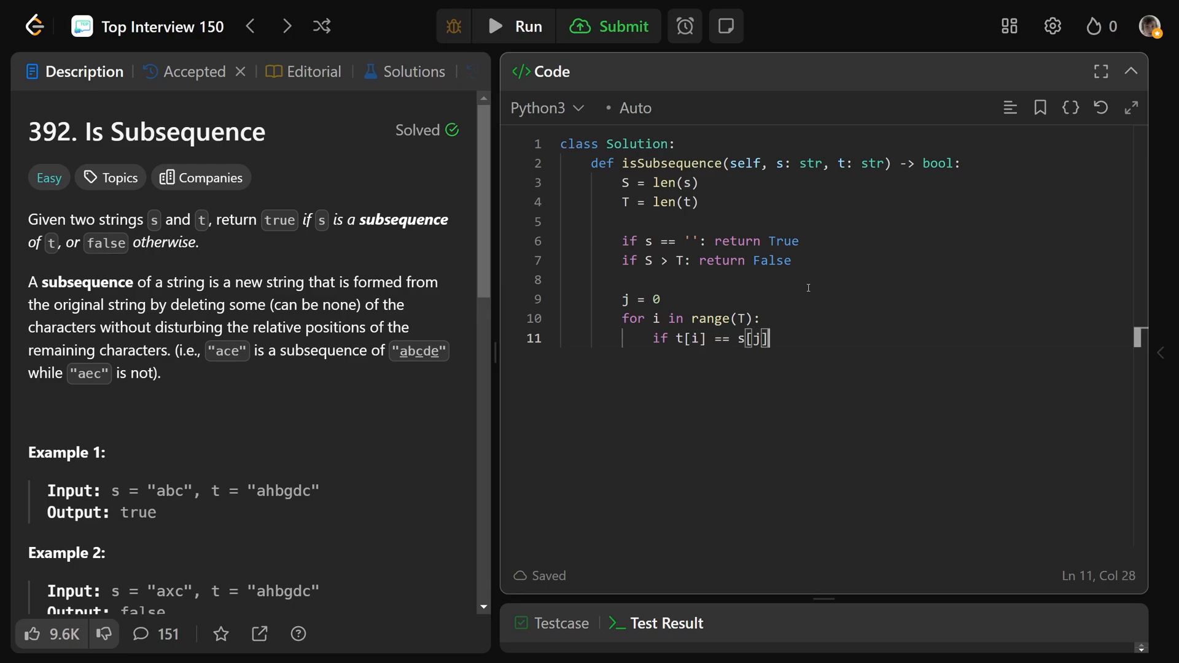
pyautogui.press('enter')
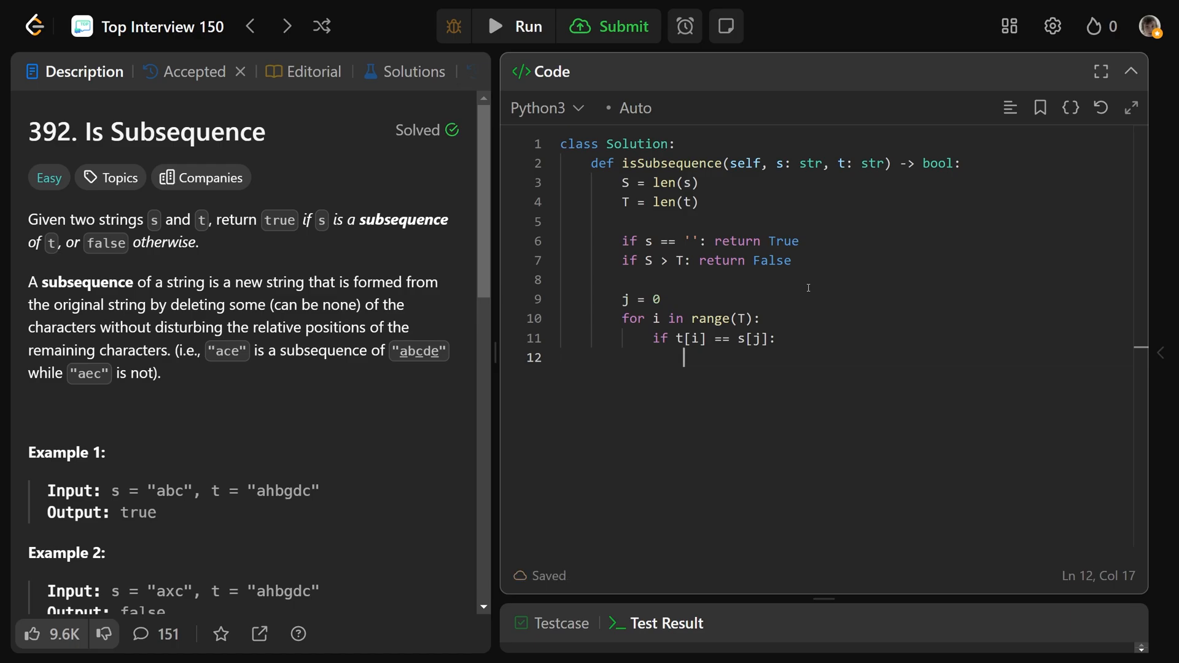
# - Inside the match, return True when j == S-1, otherwise j += 1, and begin the final return
pyautogui.write('if')
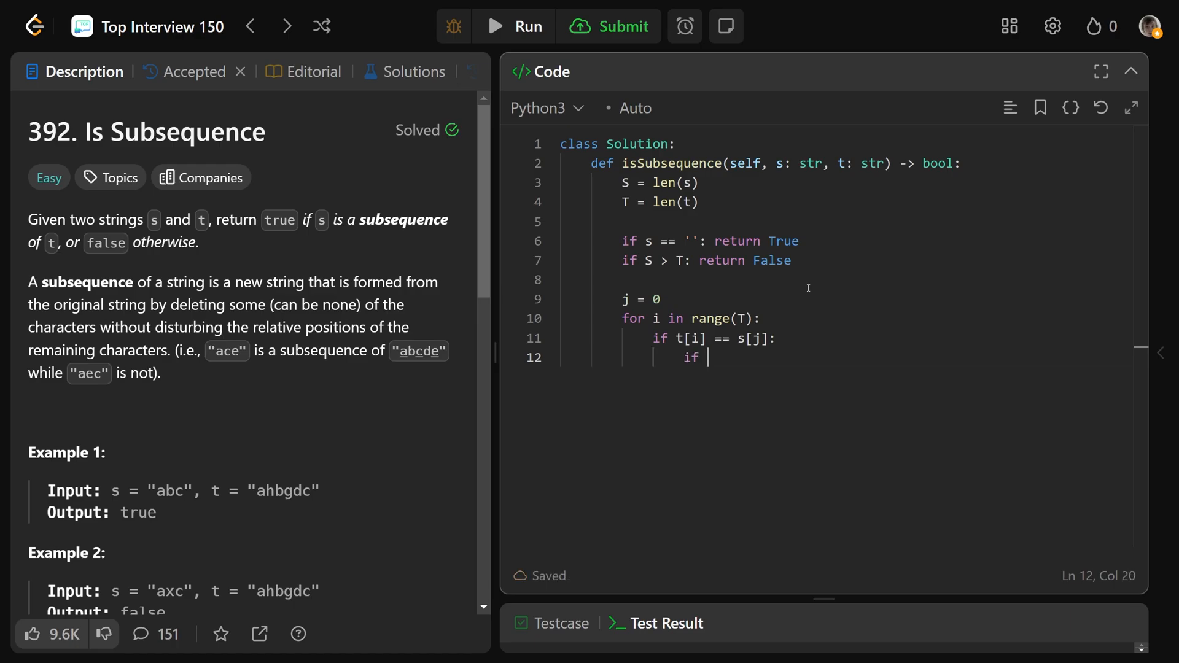
pyautogui.write('j ==')
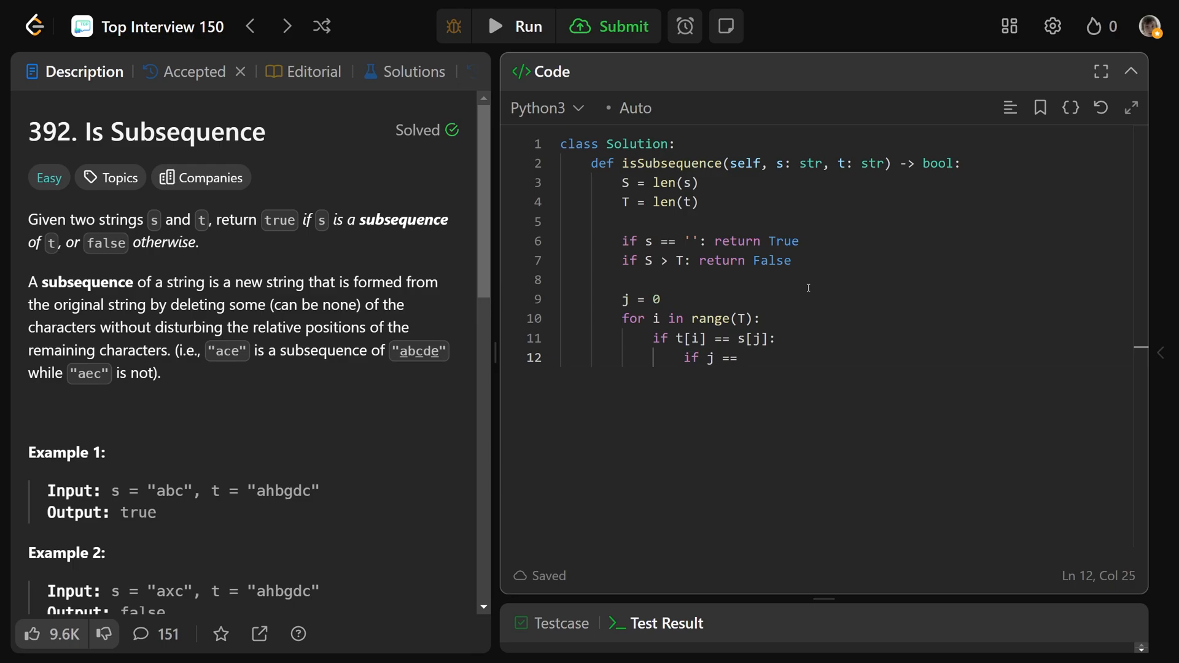
pyautogui.write('-1:')
pyautogui.write('retu')
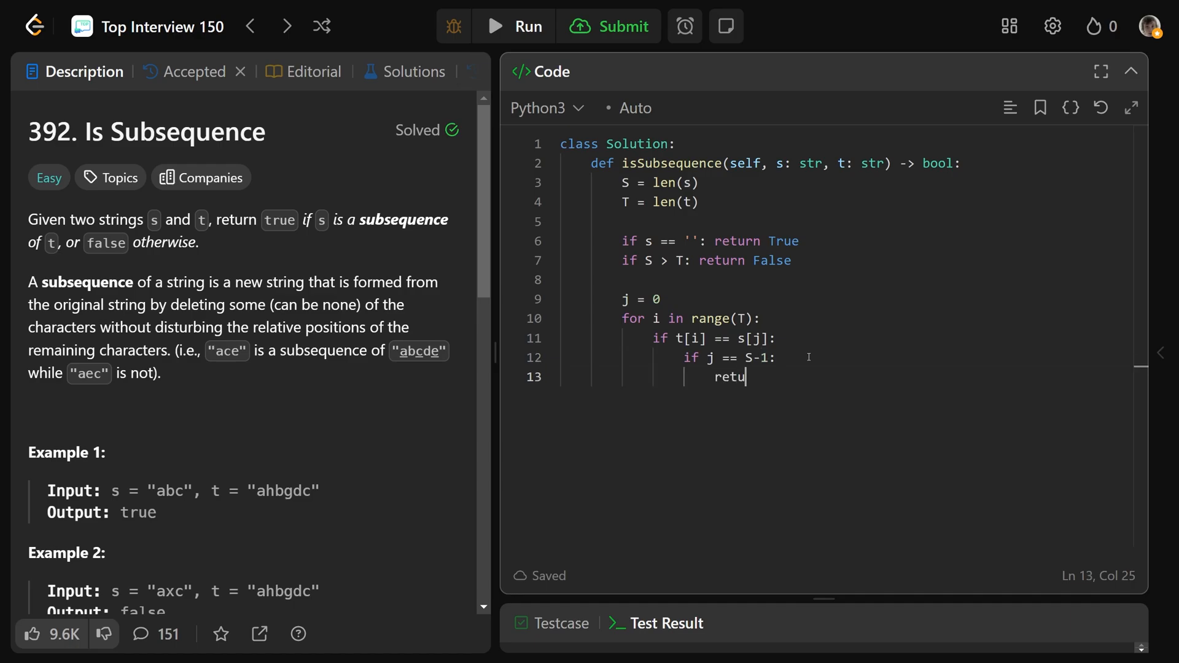
pyautogui.write('rn True')
pyautogui.write('j +=')
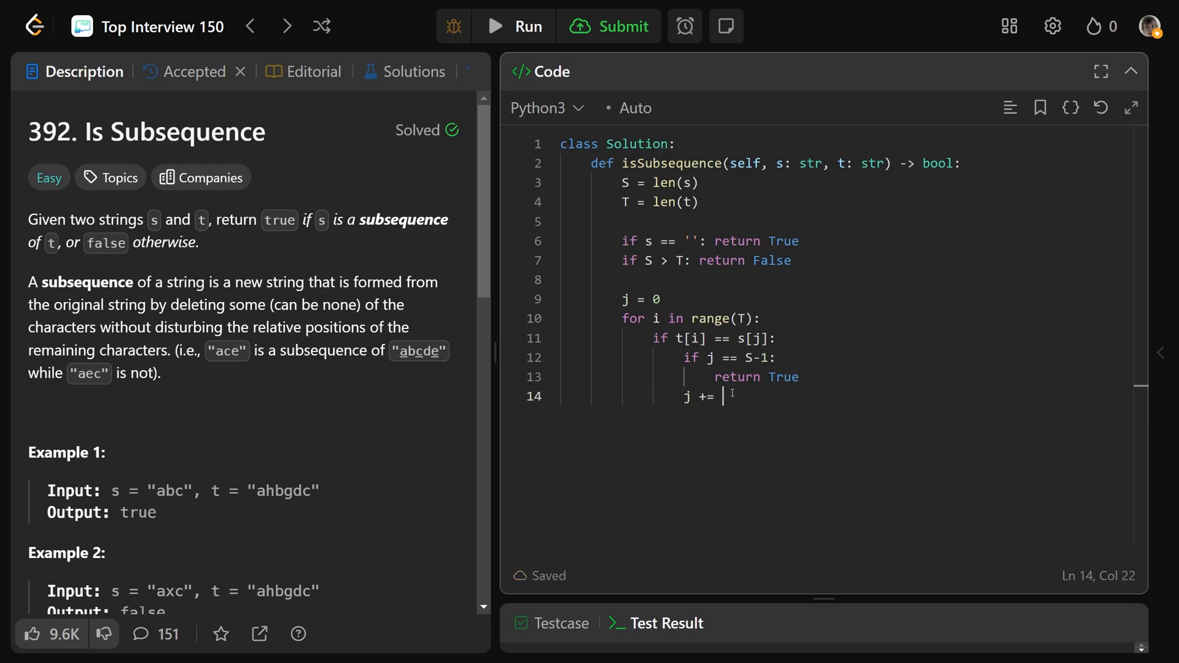
pyautogui.write('1')
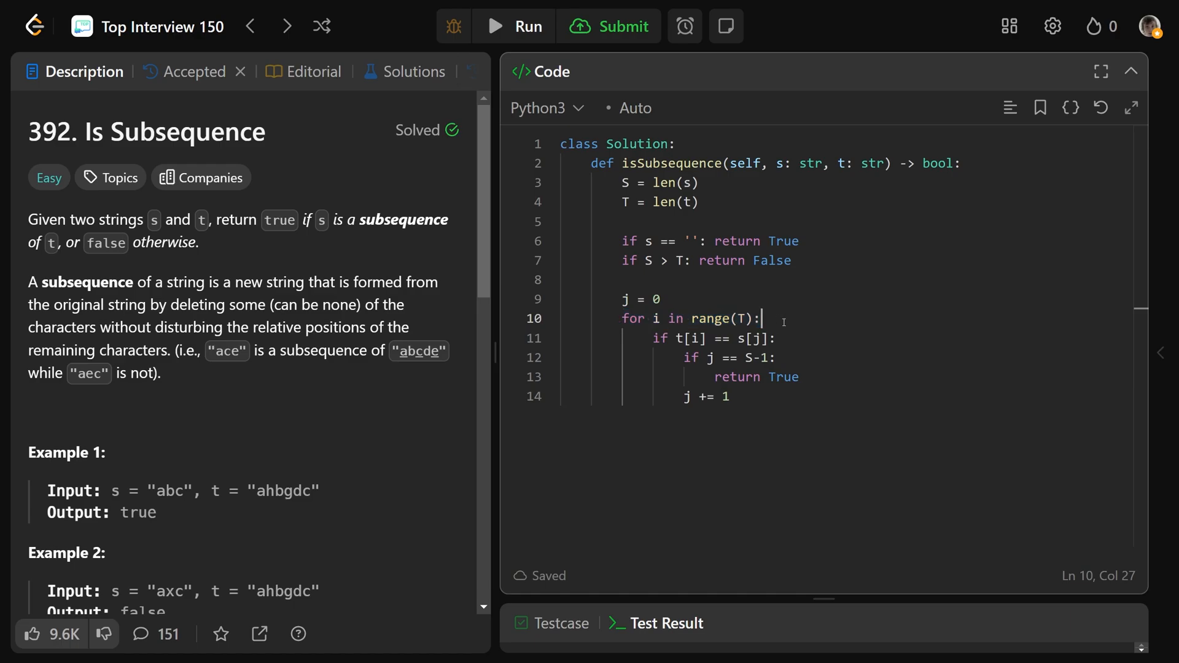
pyautogui.write('ret')
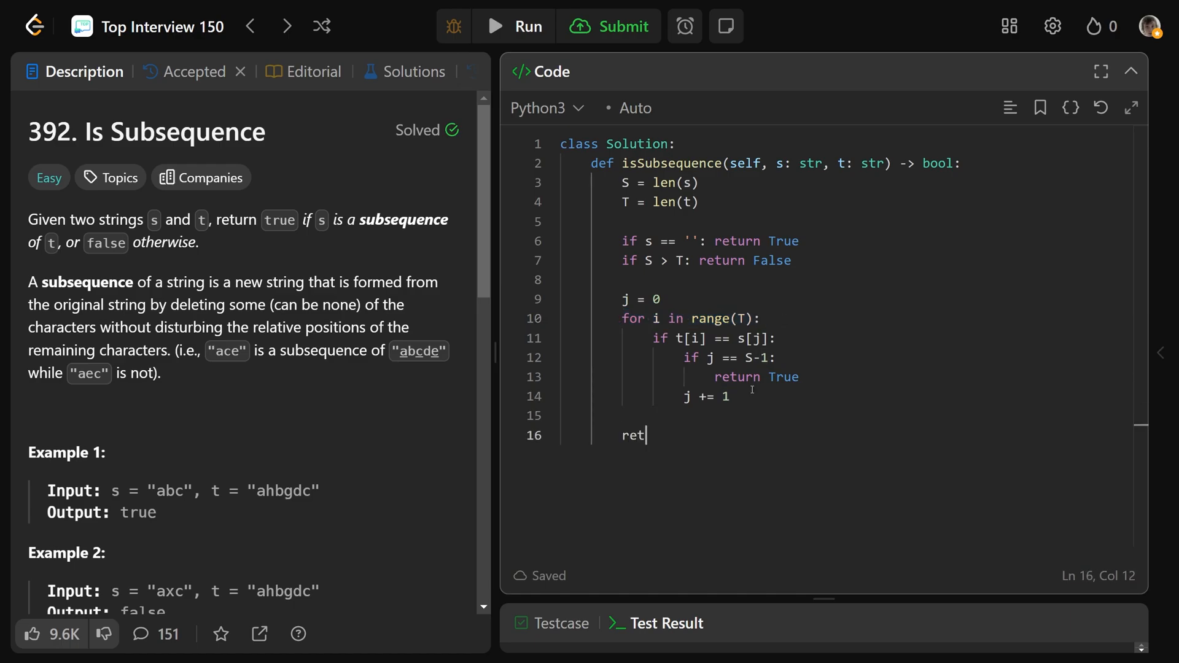
# - Finish 'return False', add '# Time: O(T)' and '# Space: O(1)' comments, and show the Accepted submission results
pyautogui.write('urn False')
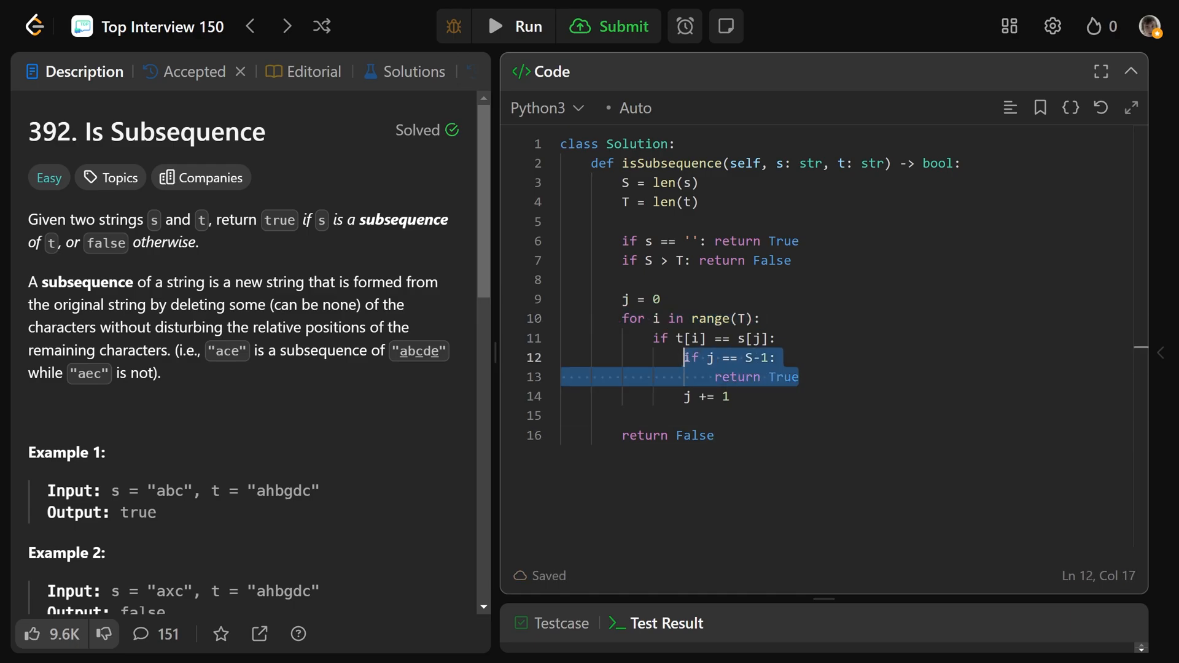
pyautogui.write('#')
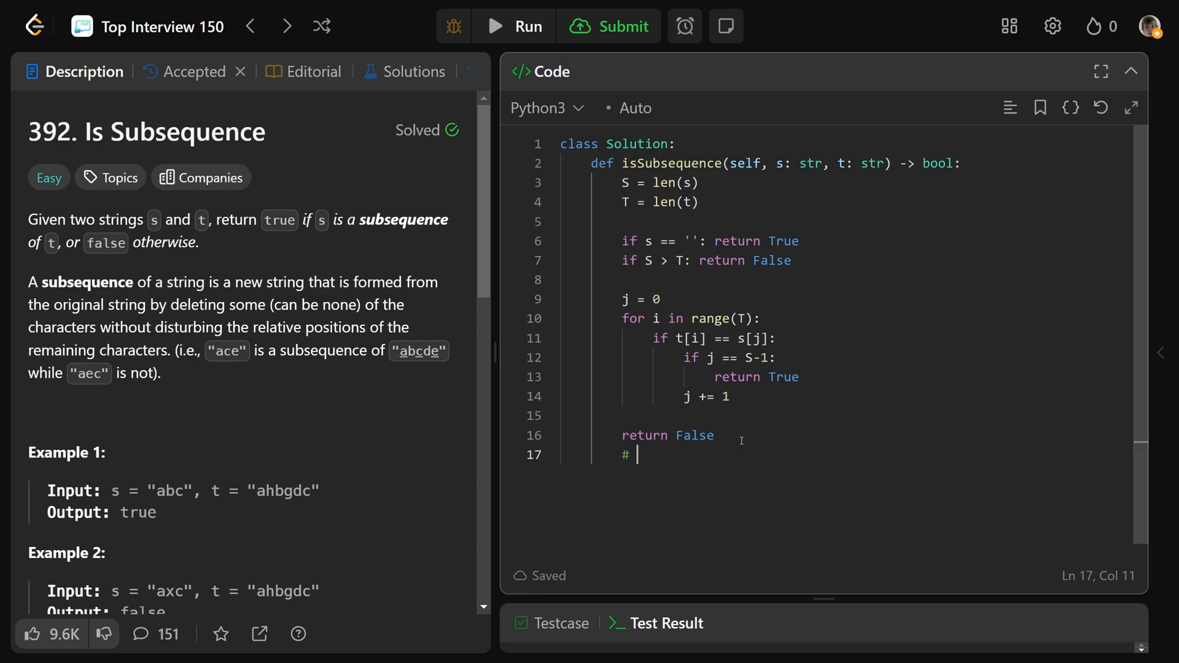
pyautogui.write('Time: O(')
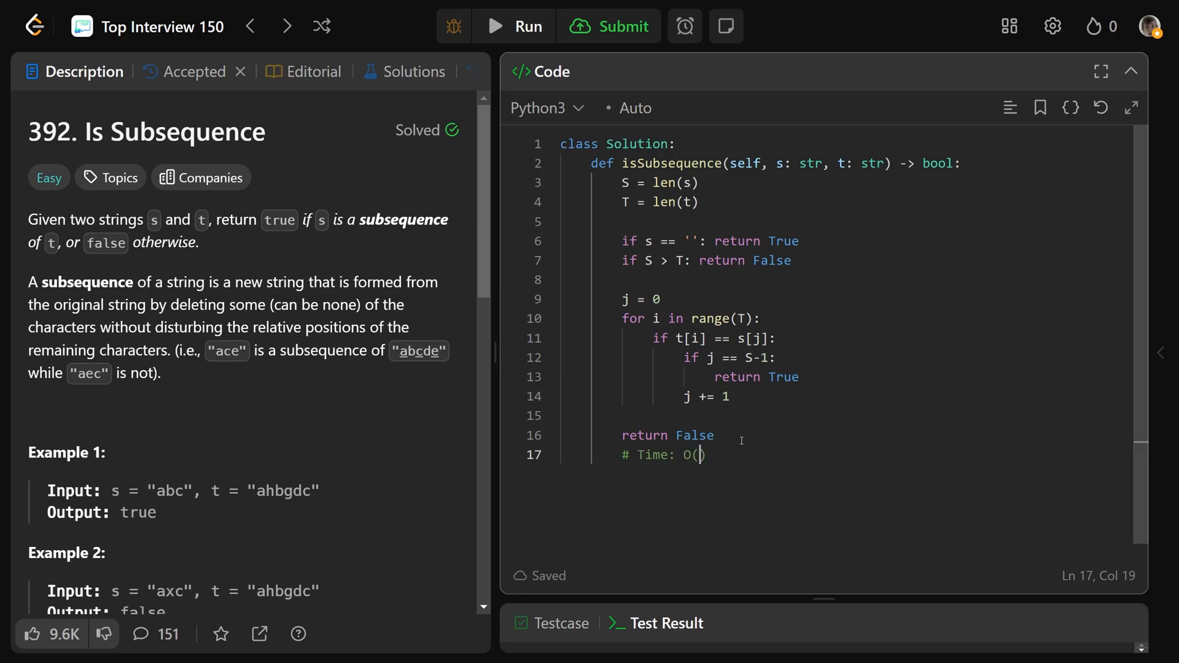
pyautogui.write('T')
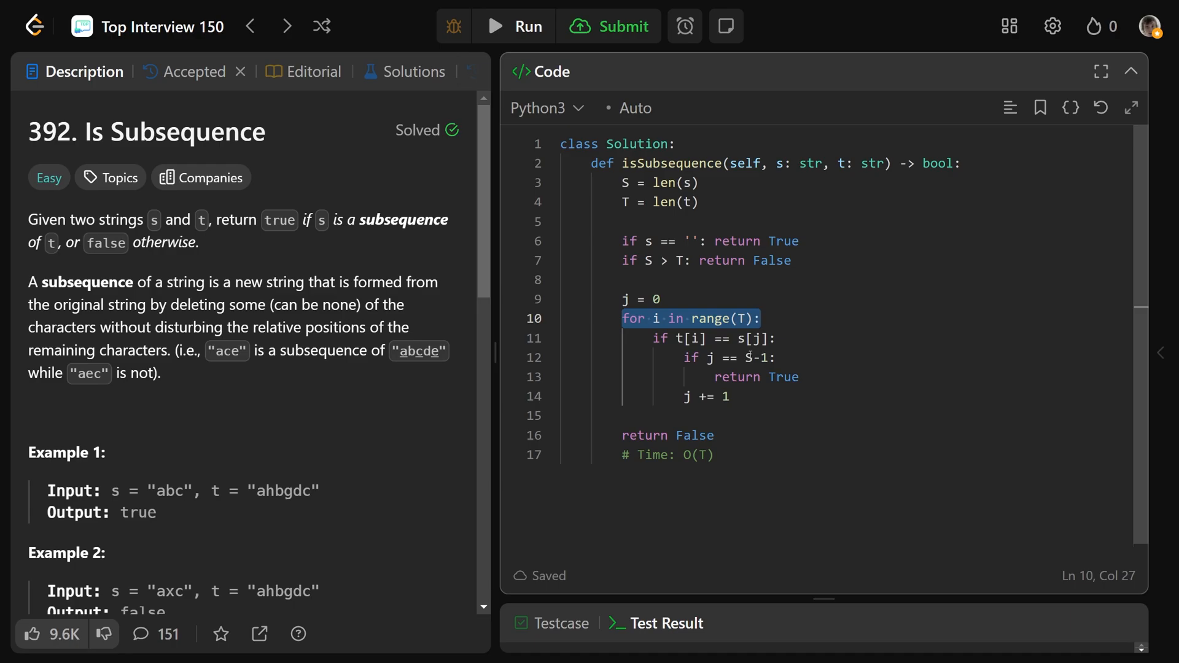
pyautogui.moveTo(645, 269)
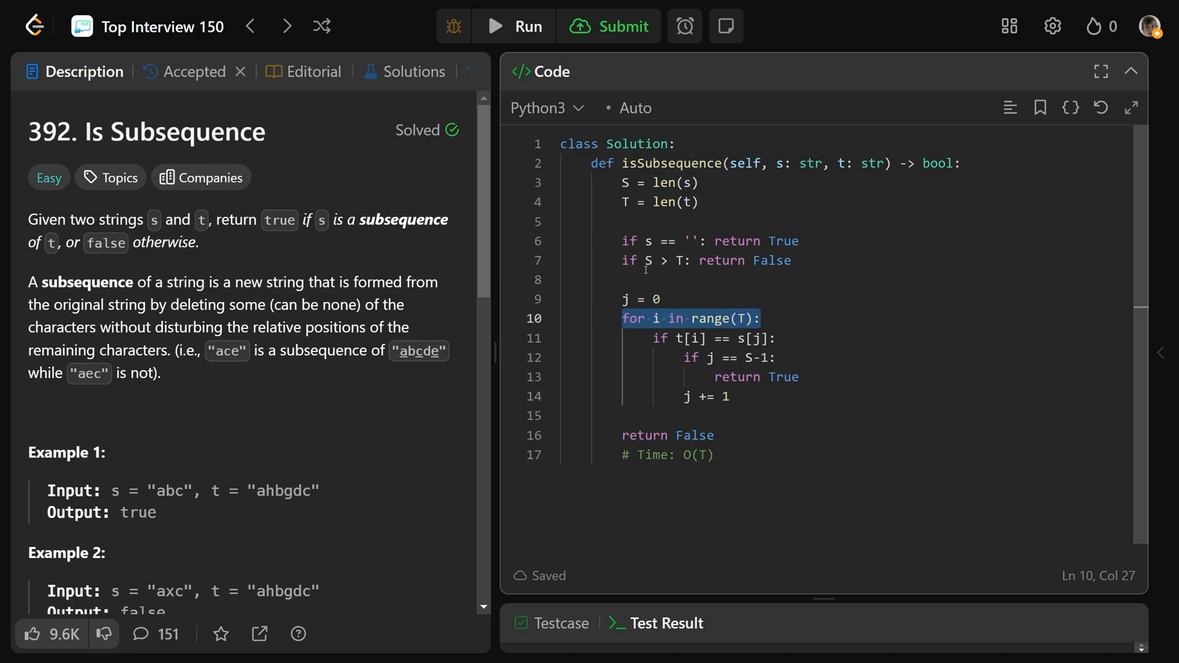
pyautogui.write('# Space:')
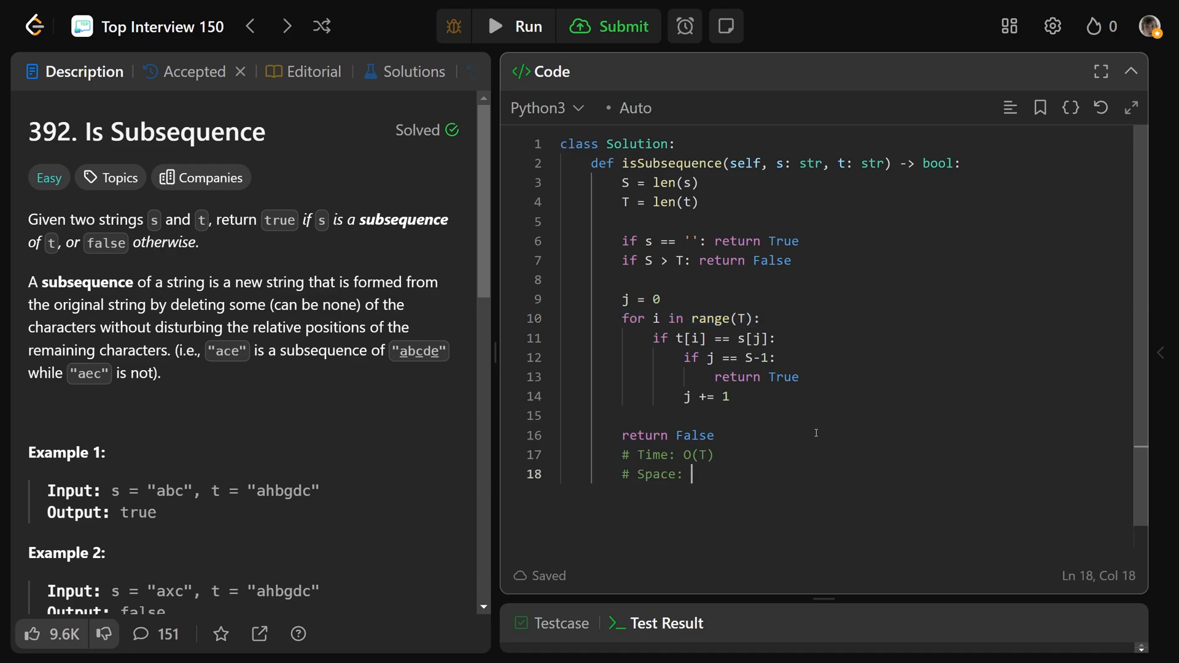
pyautogui.write('O(1)')
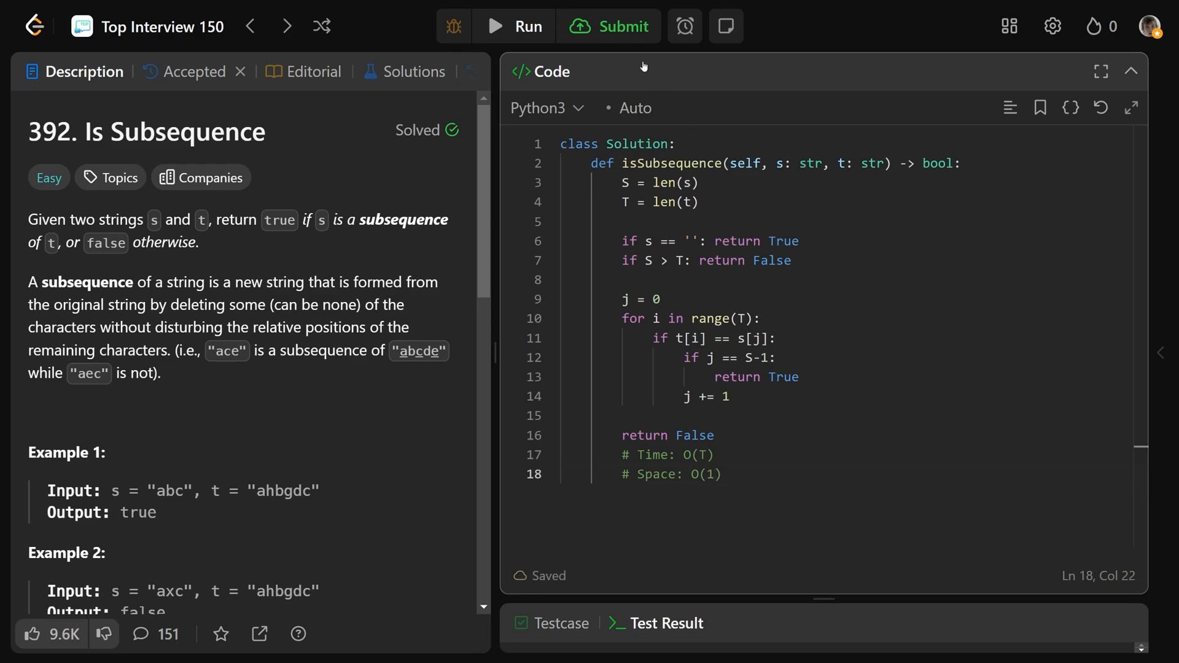
pyautogui.click(192, 71)
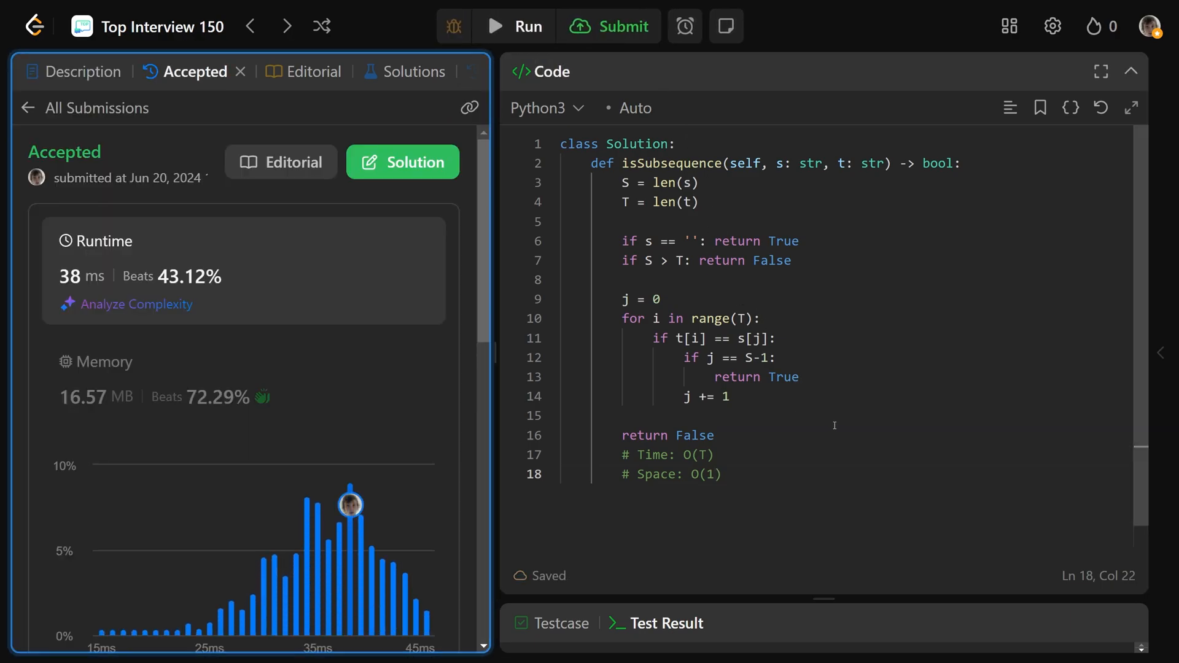